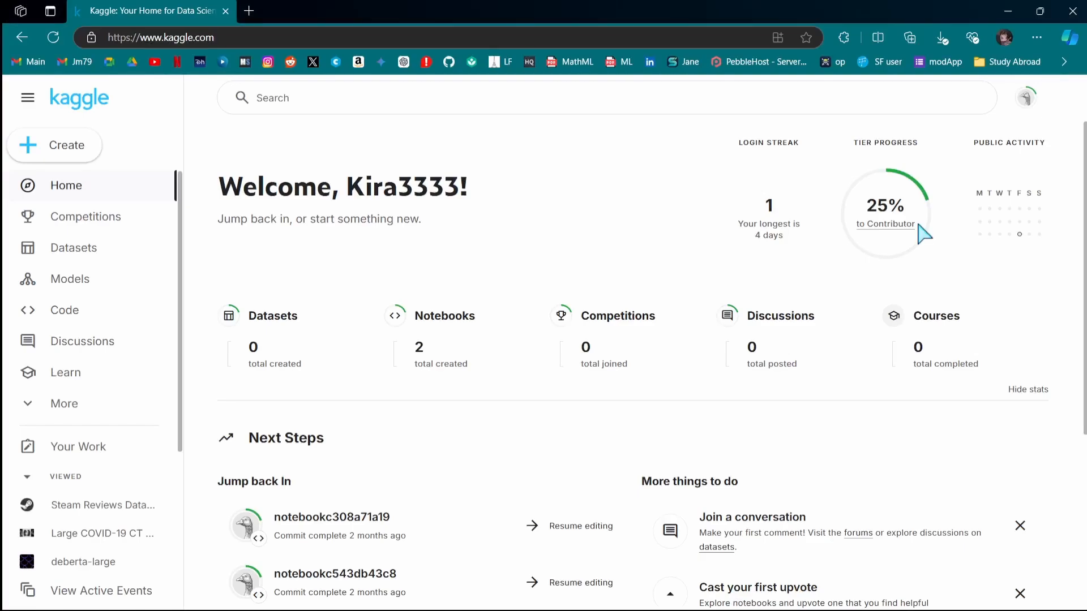
mouse_move(942, 283)
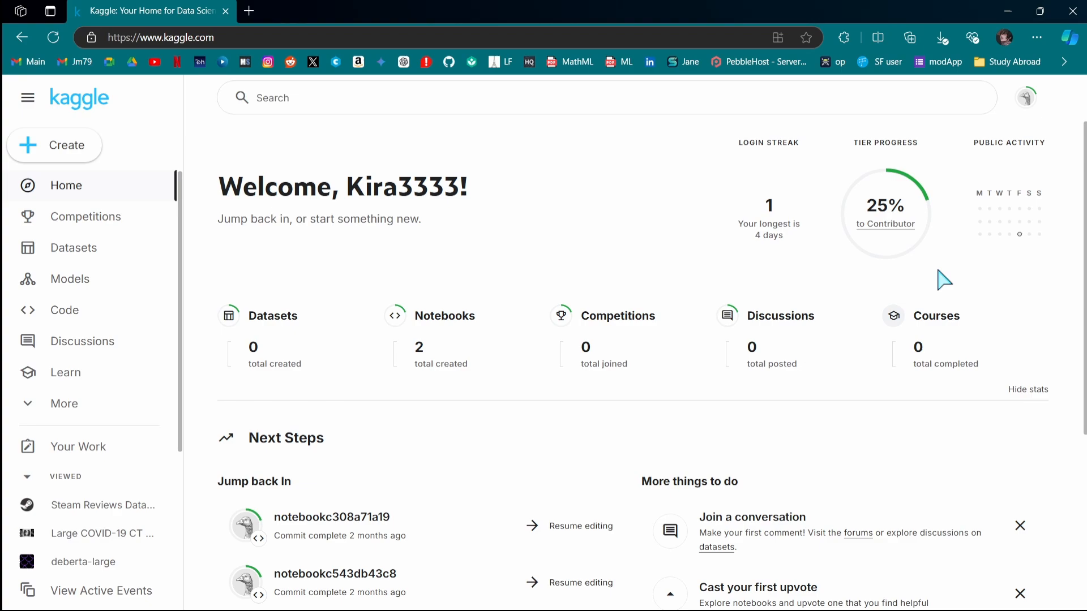
mouse_move(935, 280)
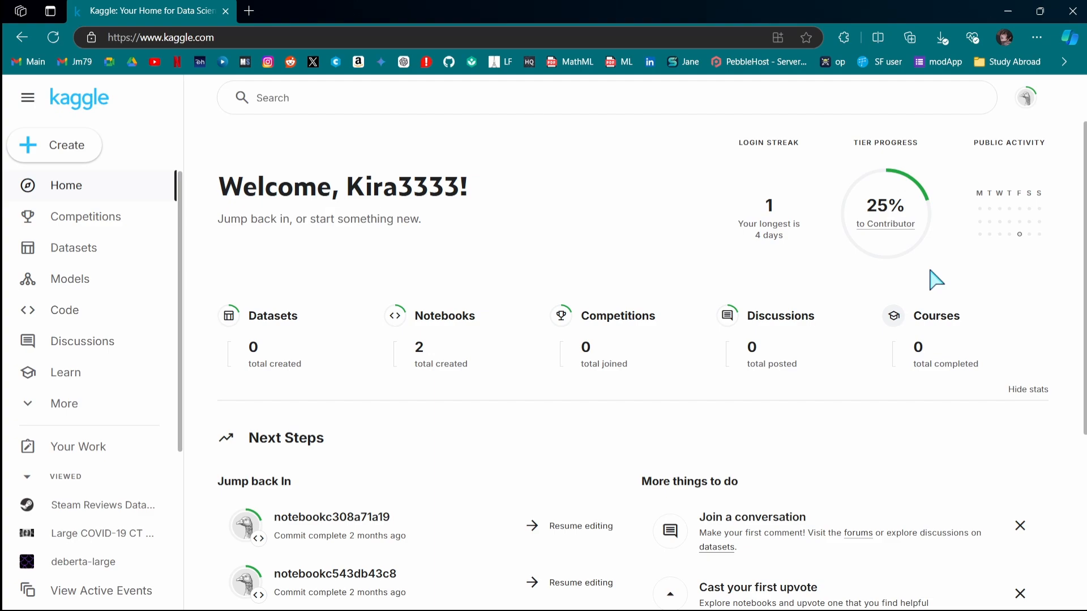
mouse_move(725, 288)
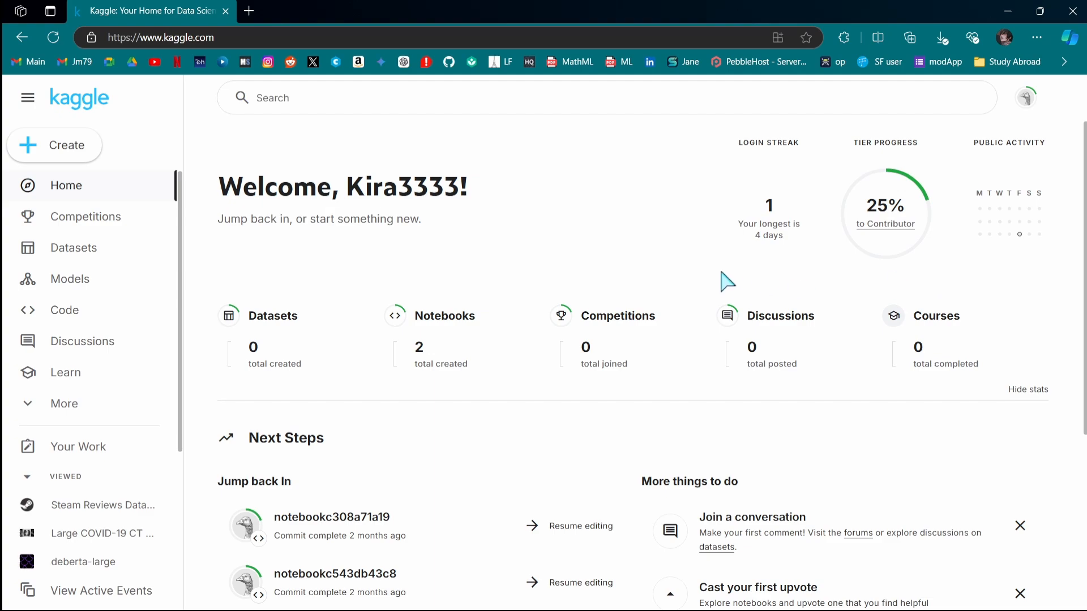
mouse_move(676, 267)
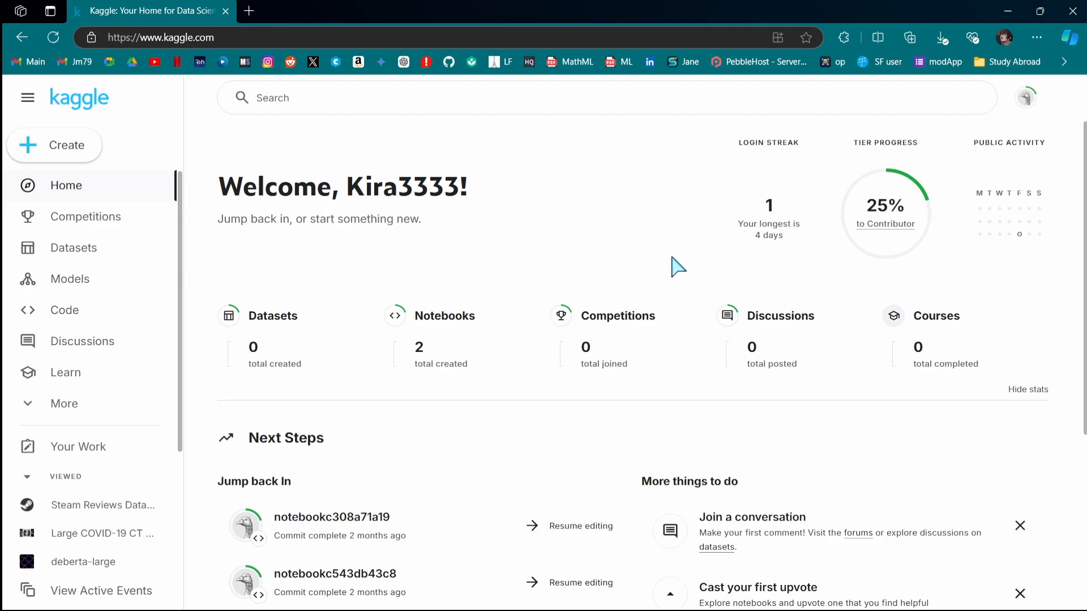
mouse_move(640, 241)
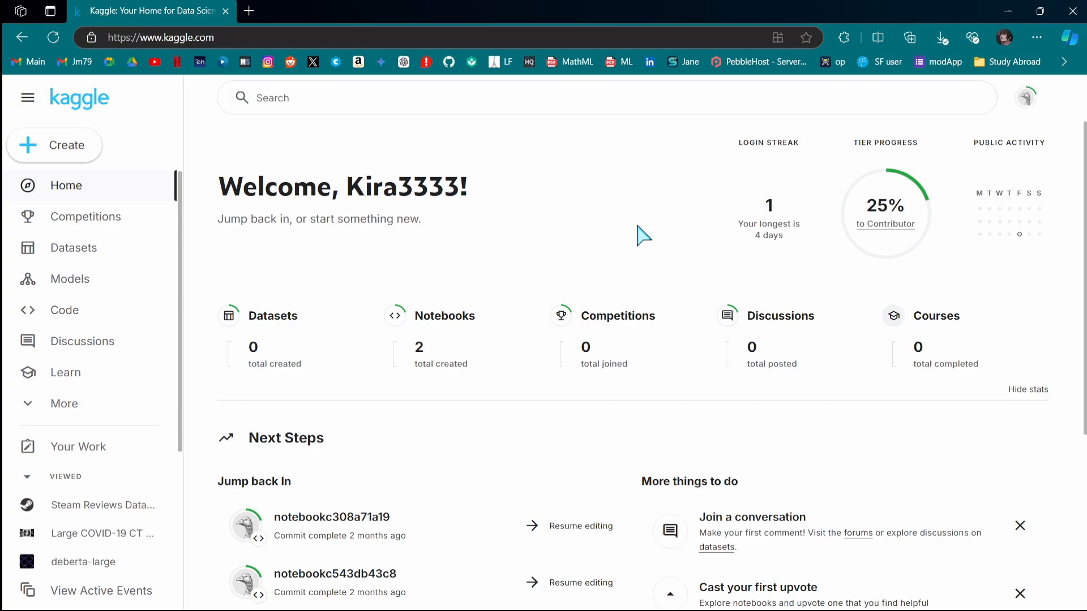
Scroll through the Kaggle home dashboard and return near the top
scroll("down", 3)
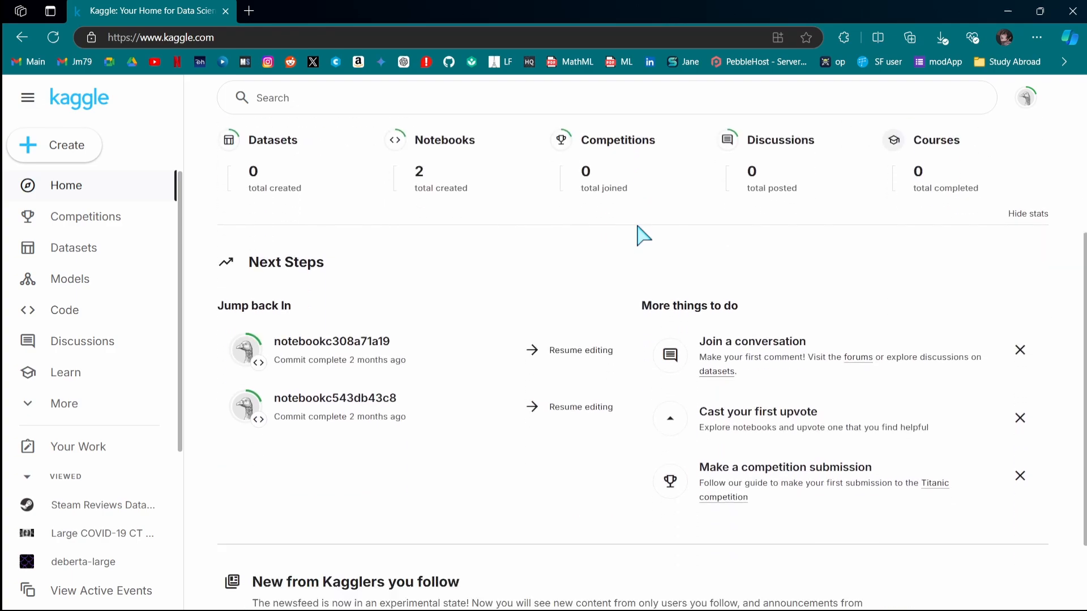
scroll("down", 3)
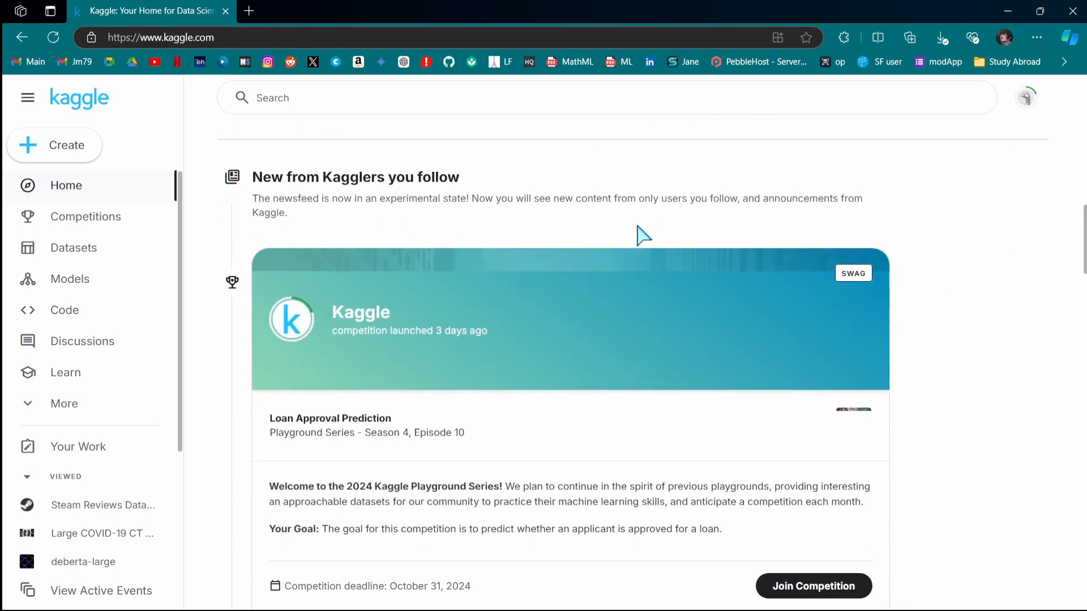
scroll("down", 3)
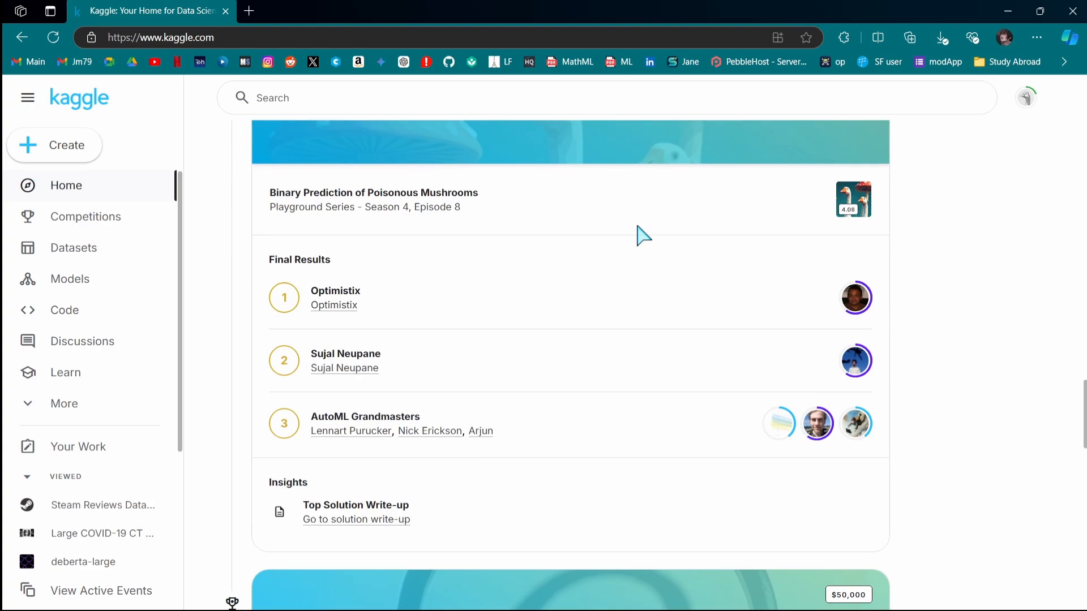
scroll("up", 3)
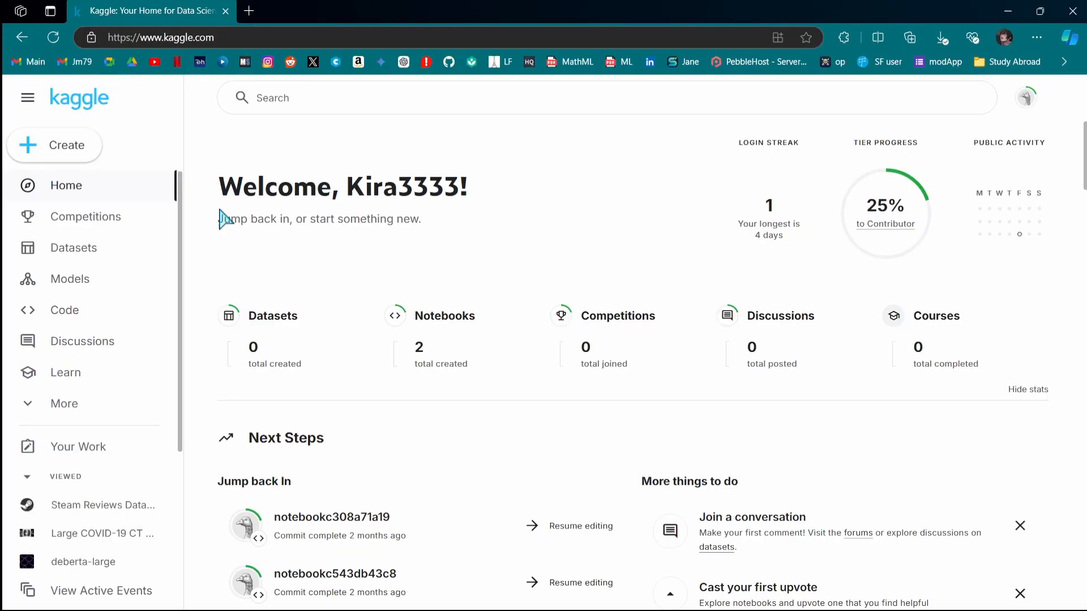
mouse_move(74, 265)
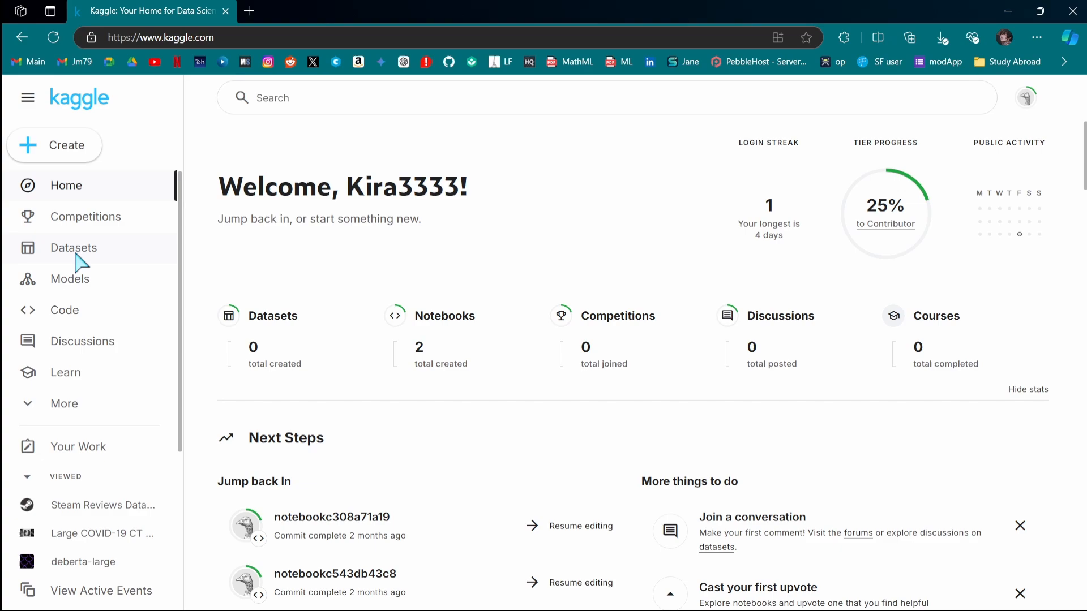
Go to the Datasets page and scroll down to the Trending Datasets cards
left_click(74, 248)
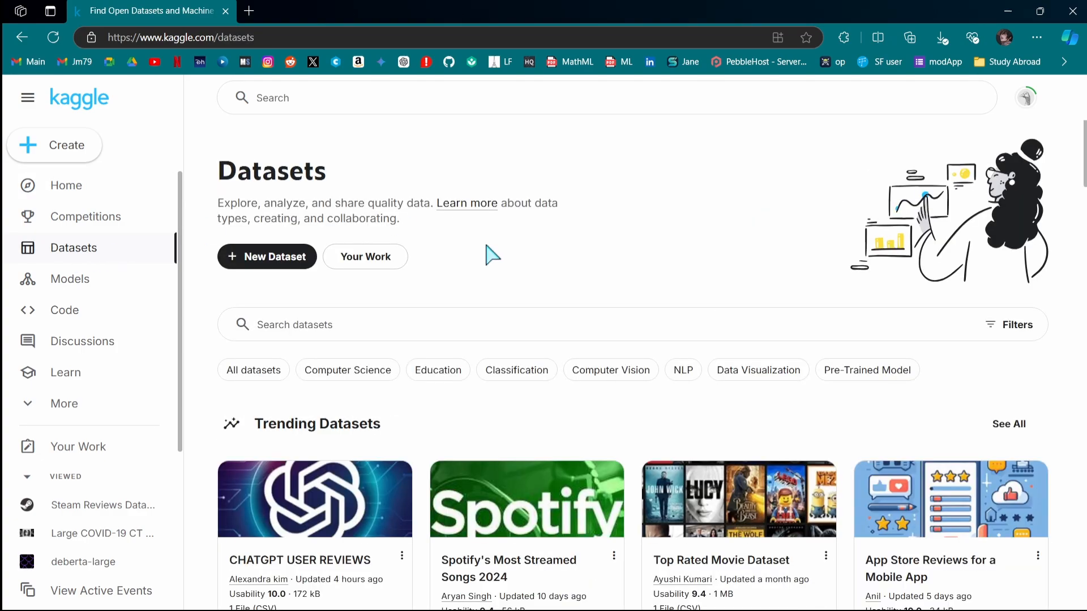
scroll("down", 3)
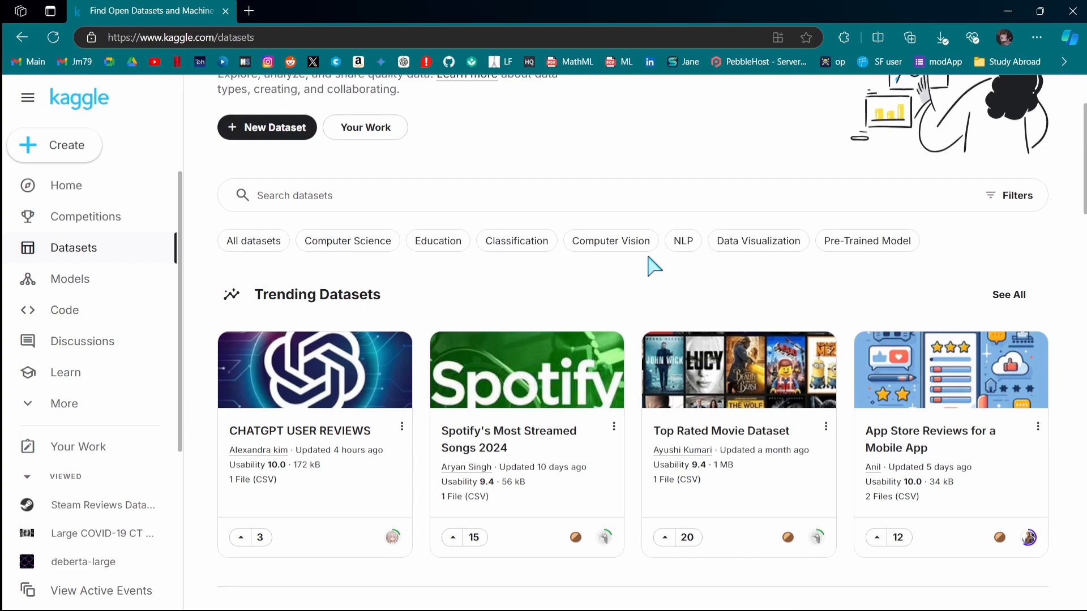
scroll("down", 3)
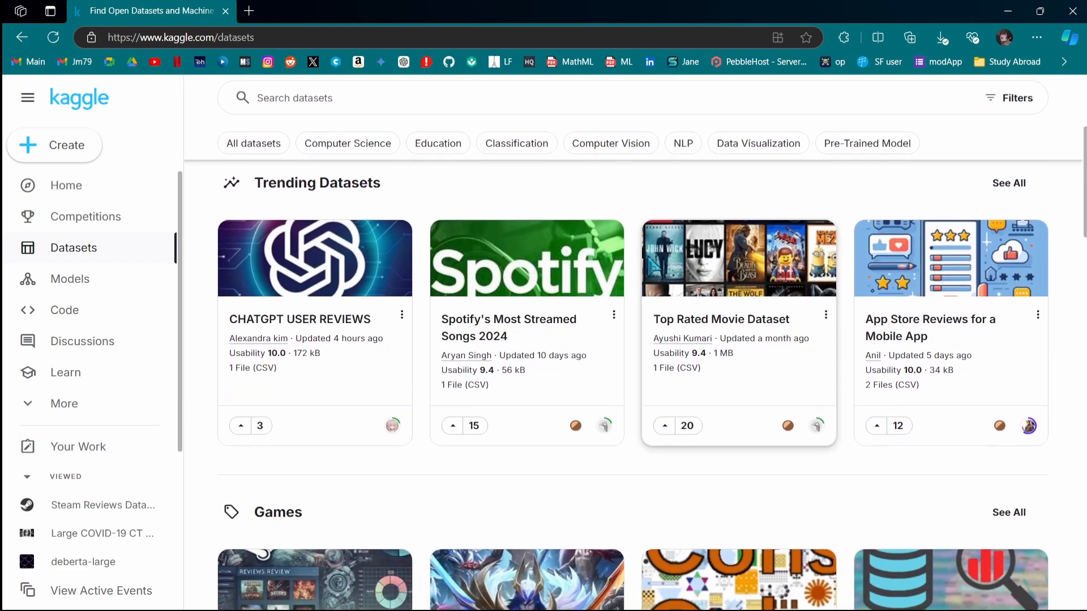
scroll("down", 3)
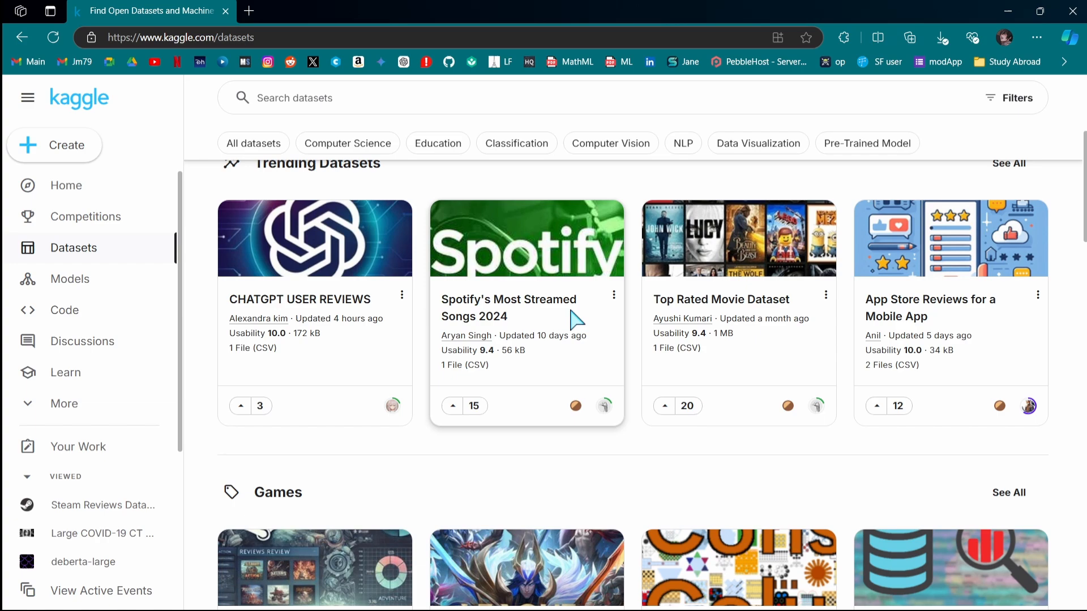
View the Spotify's Most Streamed Songs 2024 dataset with its spotify_data.csv preview in compact form
left_click(509, 308)
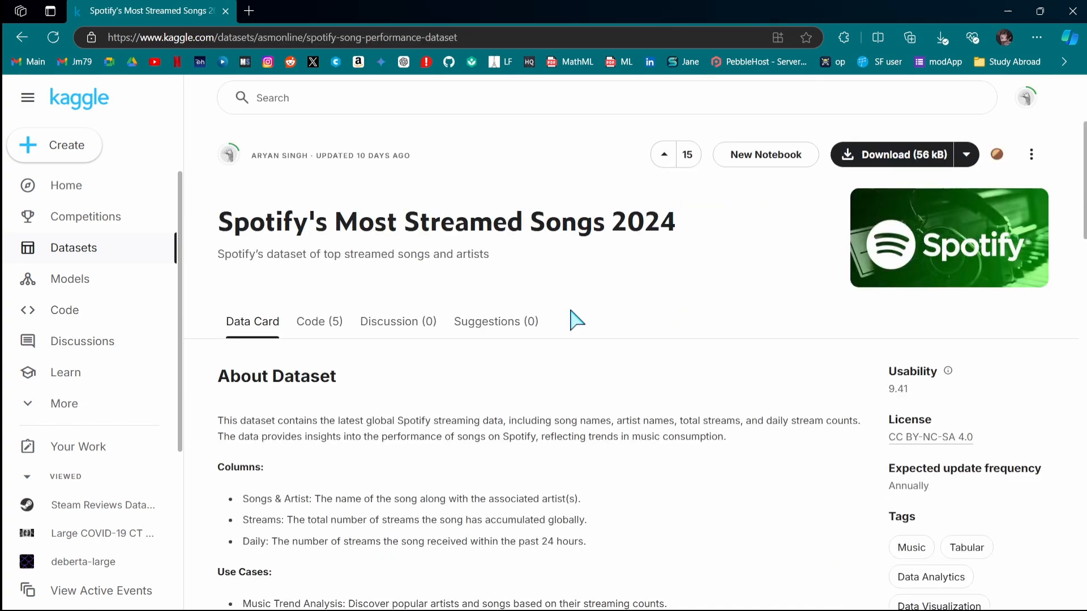
scroll("down", 3)
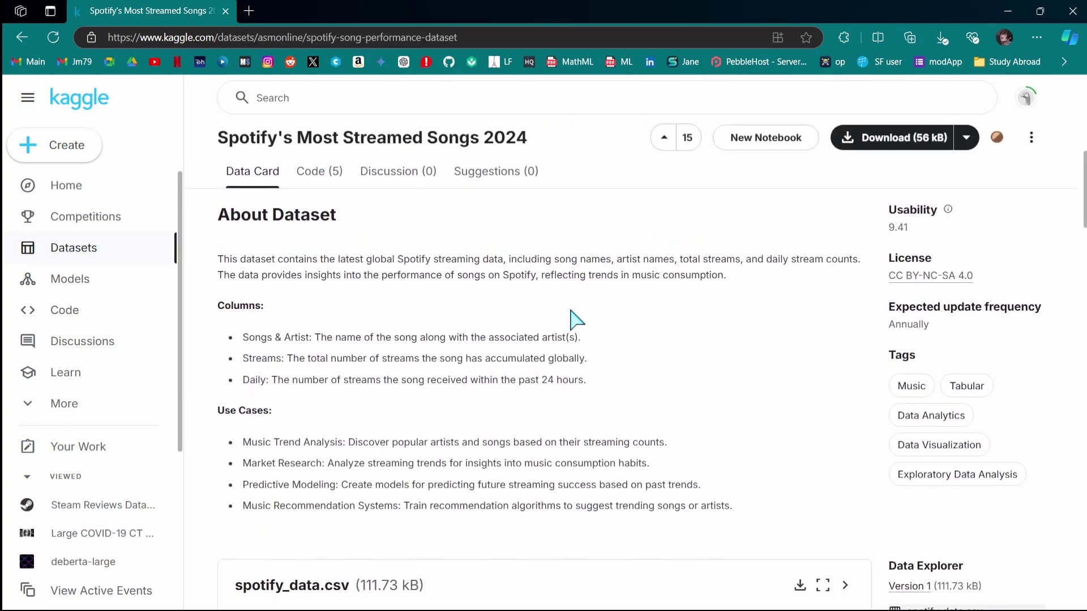
scroll("down", 3)
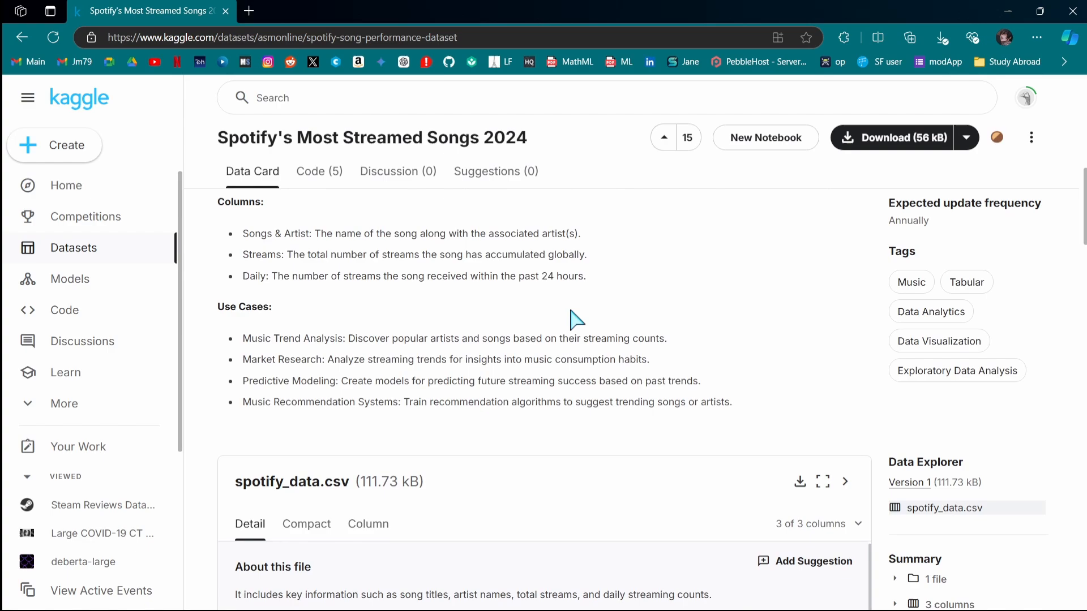
scroll("down", 3)
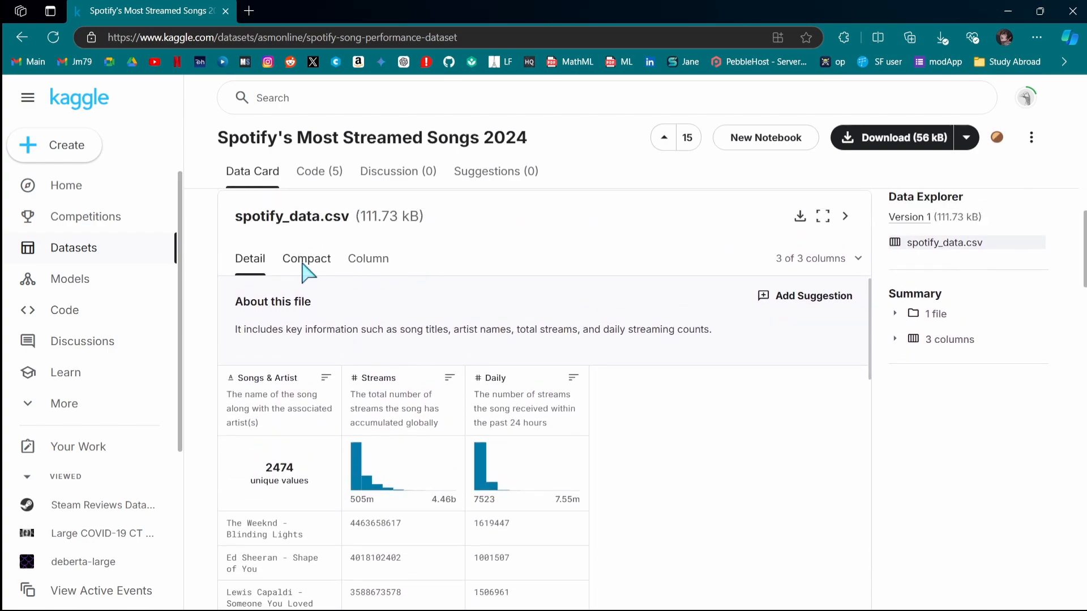
left_click(306, 258)
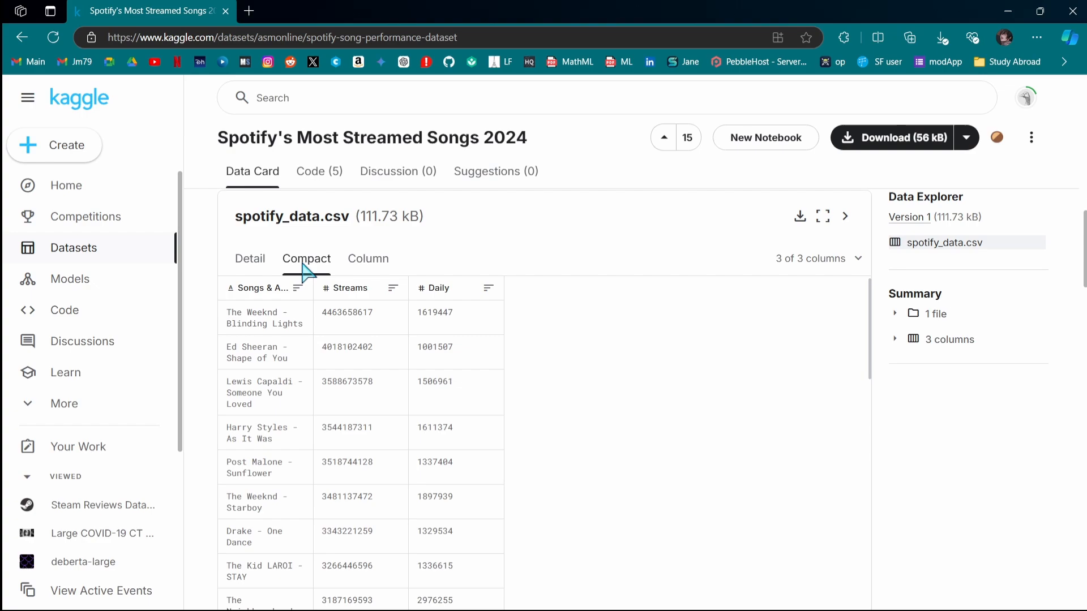
mouse_move(358, 312)
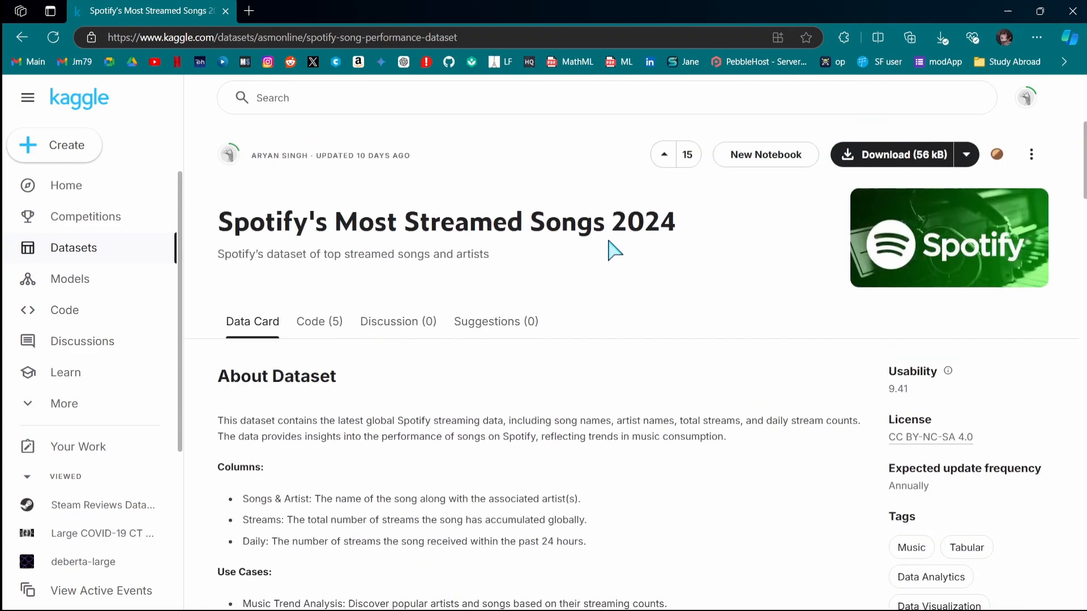
Return to the Datasets listing and open the League of Legends Champions 2024 dataset
left_click(74, 247)
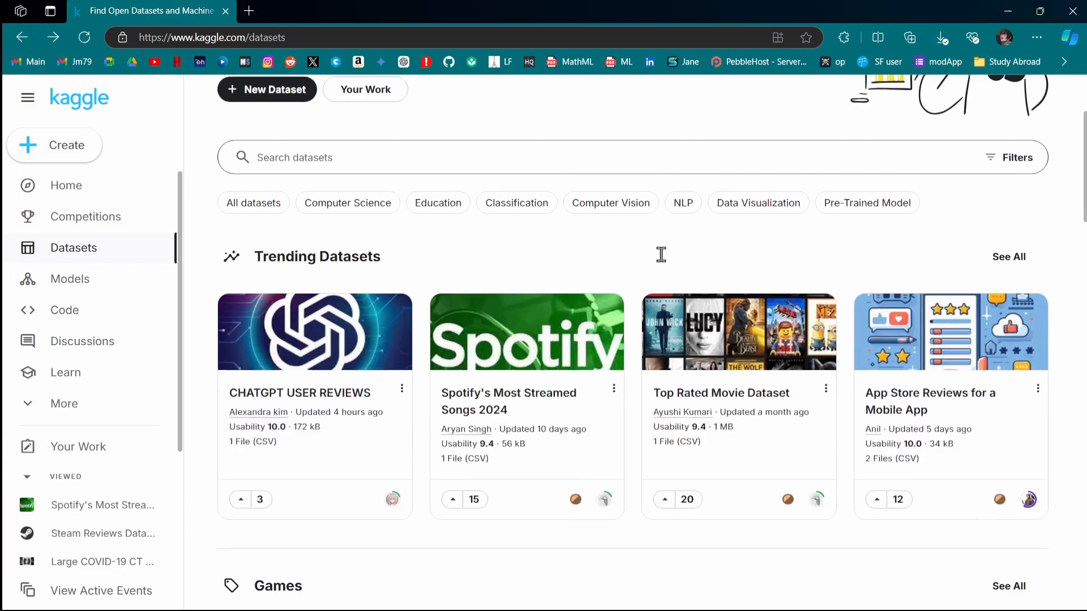
scroll("down", 3)
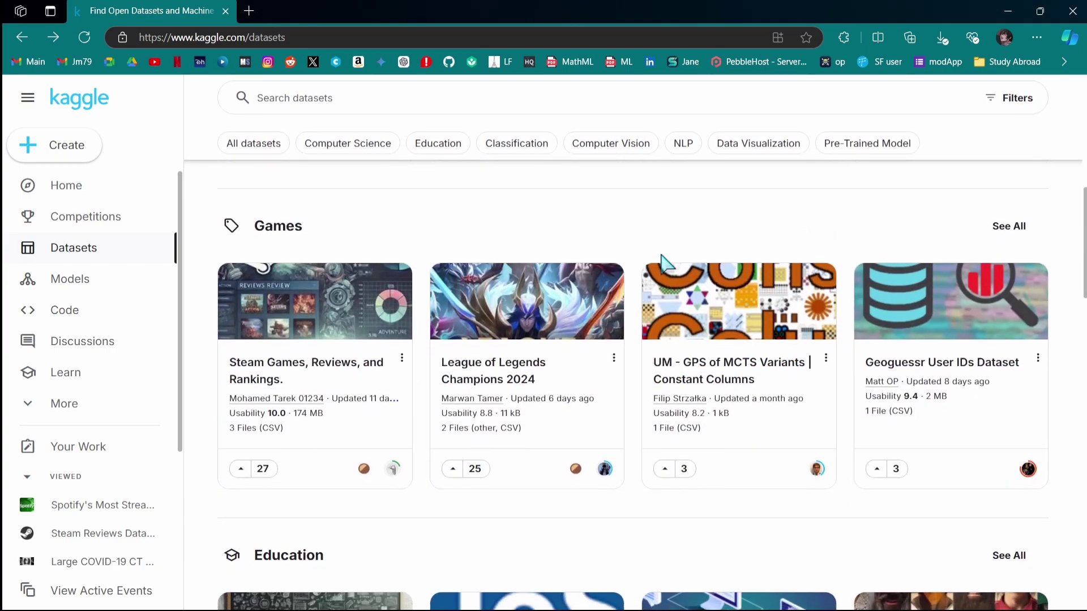
left_click(526, 300)
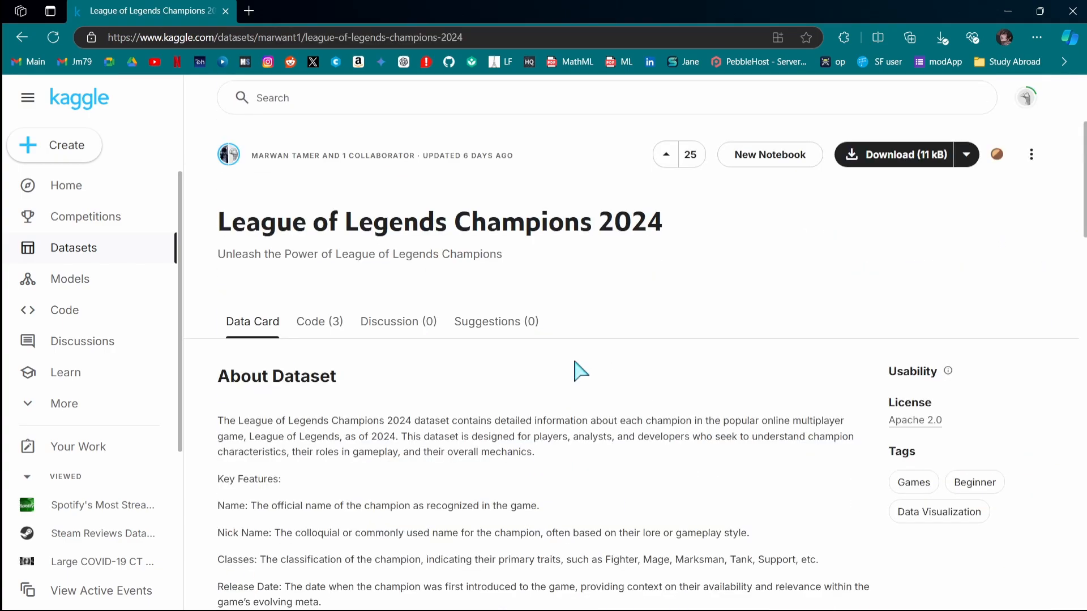
Show the champions file preview as a compact table and scan across its columns
scroll("down", 3)
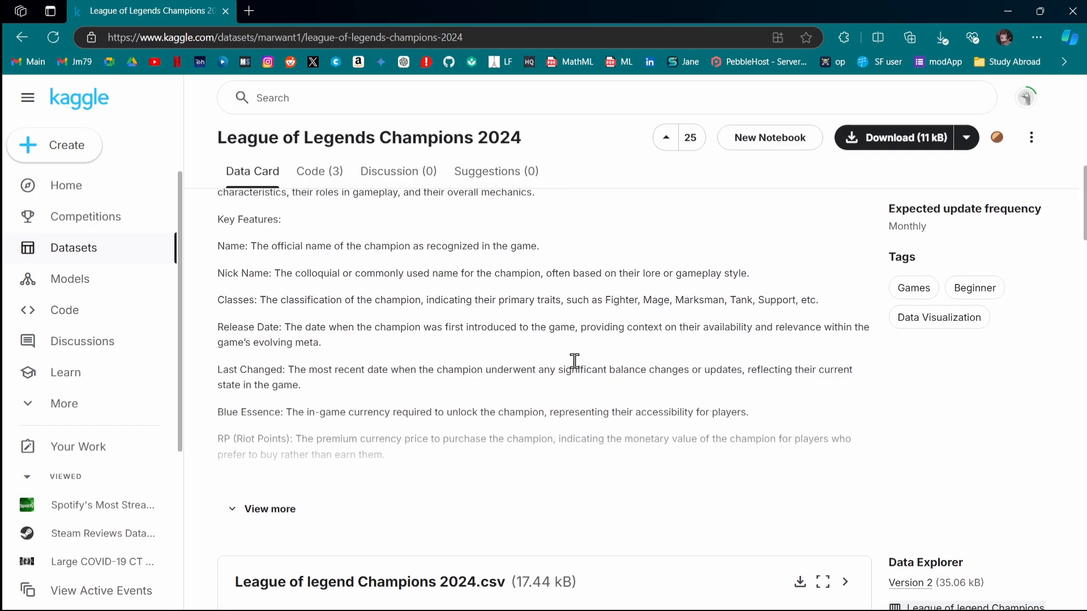
scroll("down", 3)
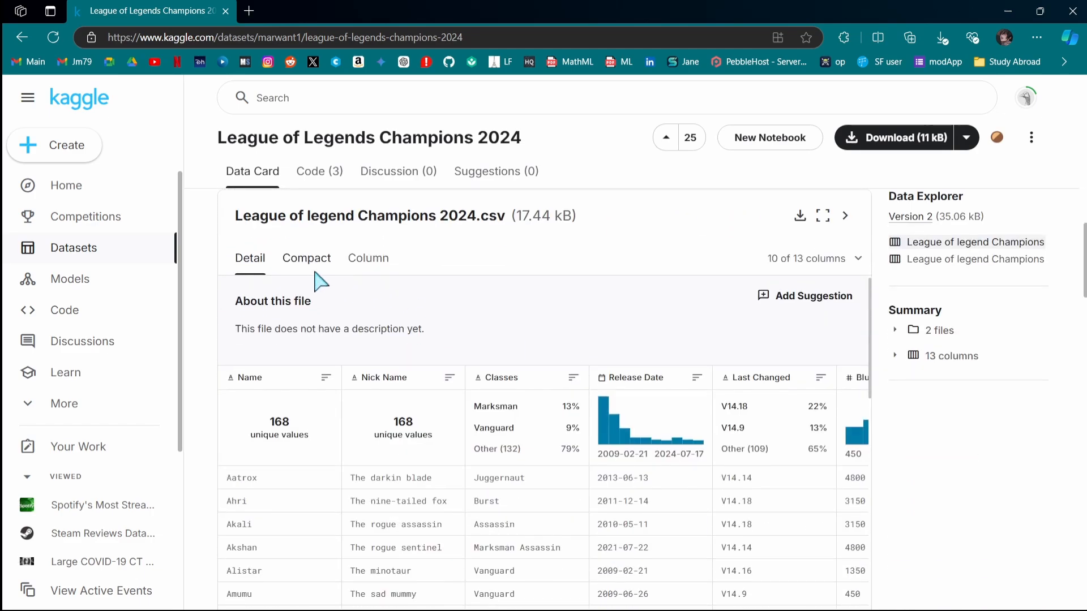
left_click(306, 258)
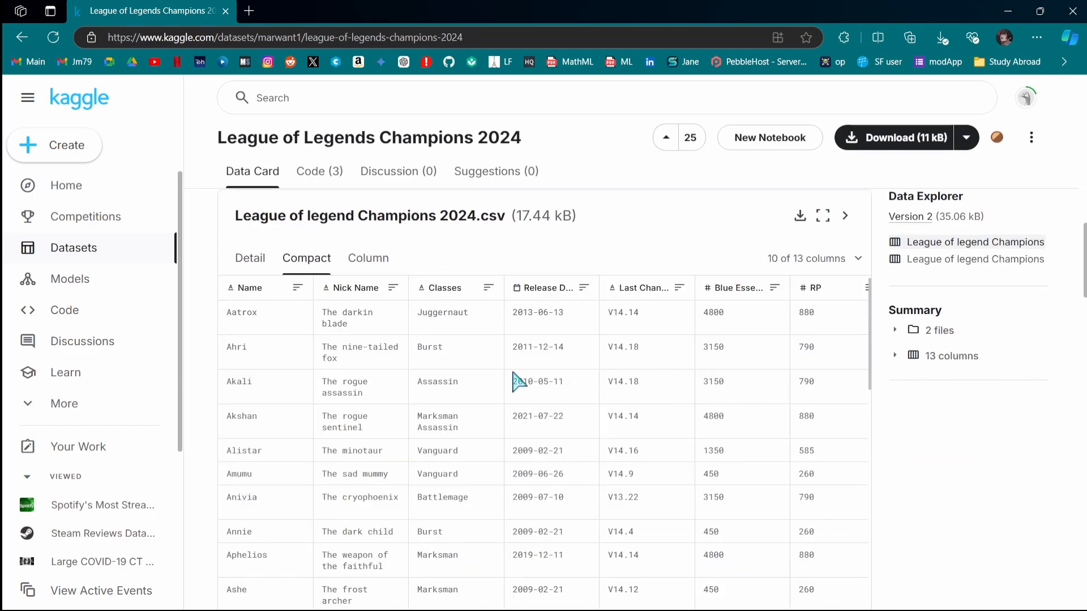
scroll("right", 3)
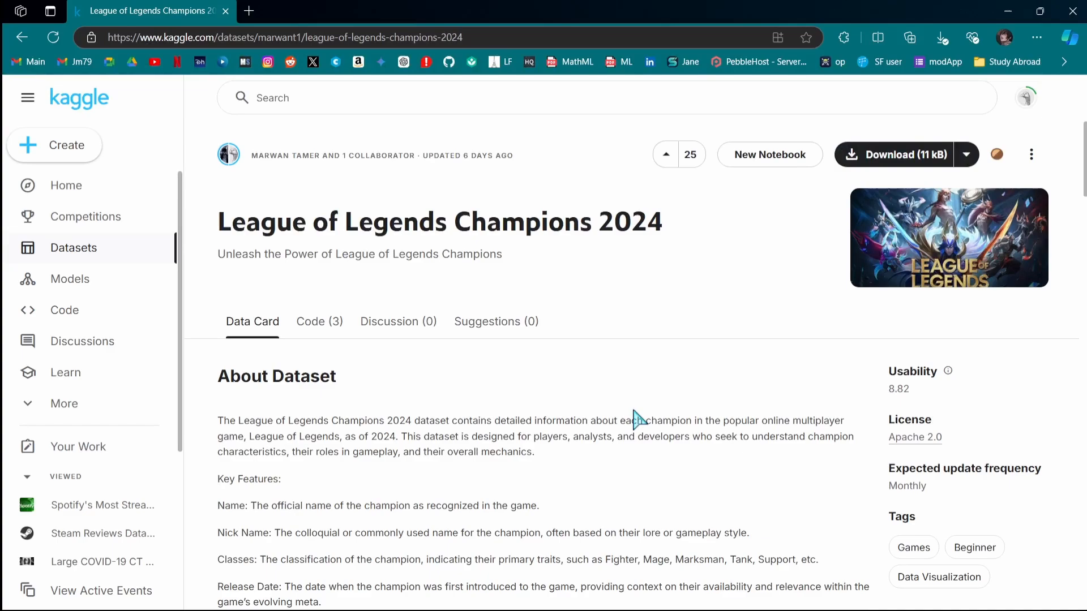
mouse_move(874, 170)
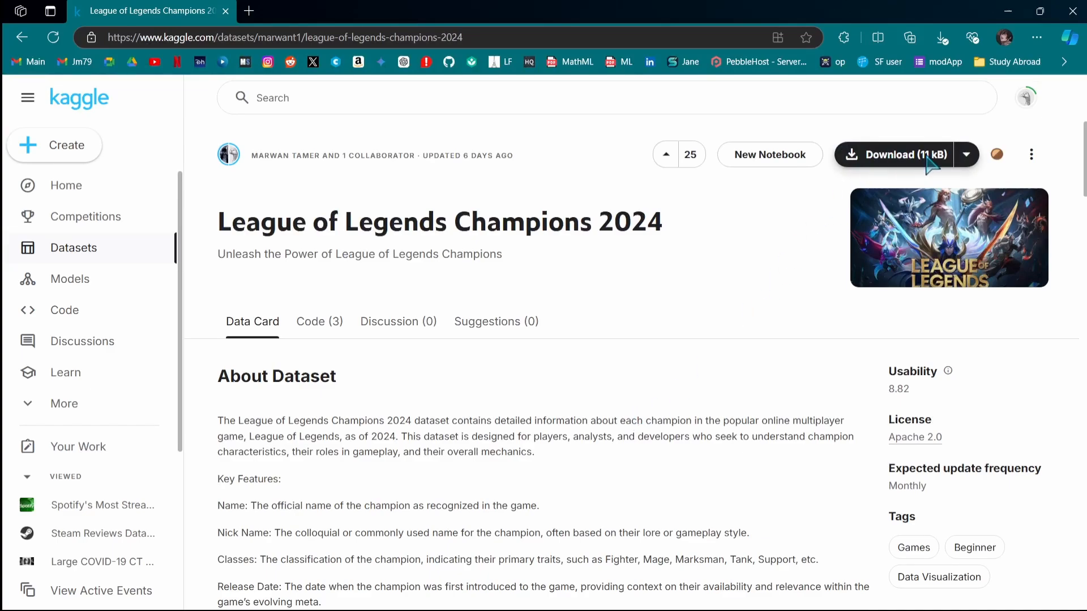
Download the League of Legends Champions 2024 dataset (11 kB)
left_click(892, 154)
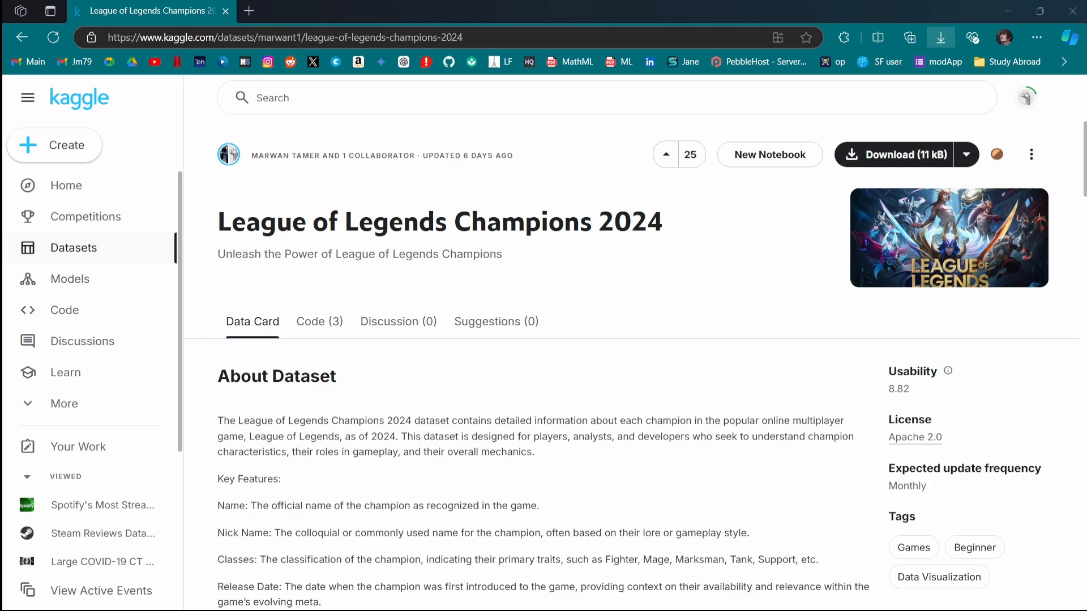
mouse_move(793, 294)
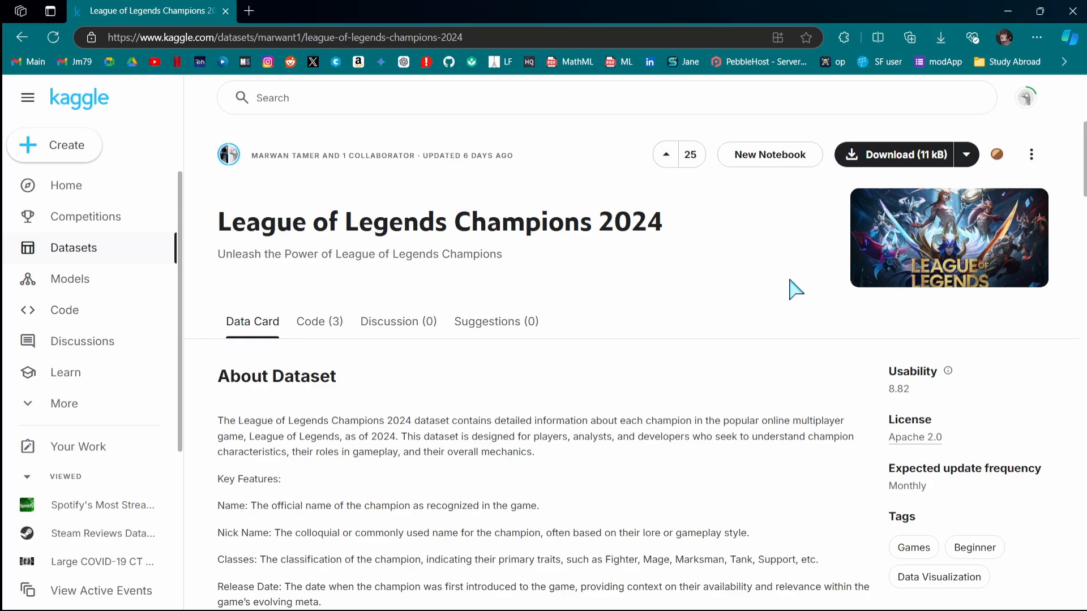
mouse_move(102, 234)
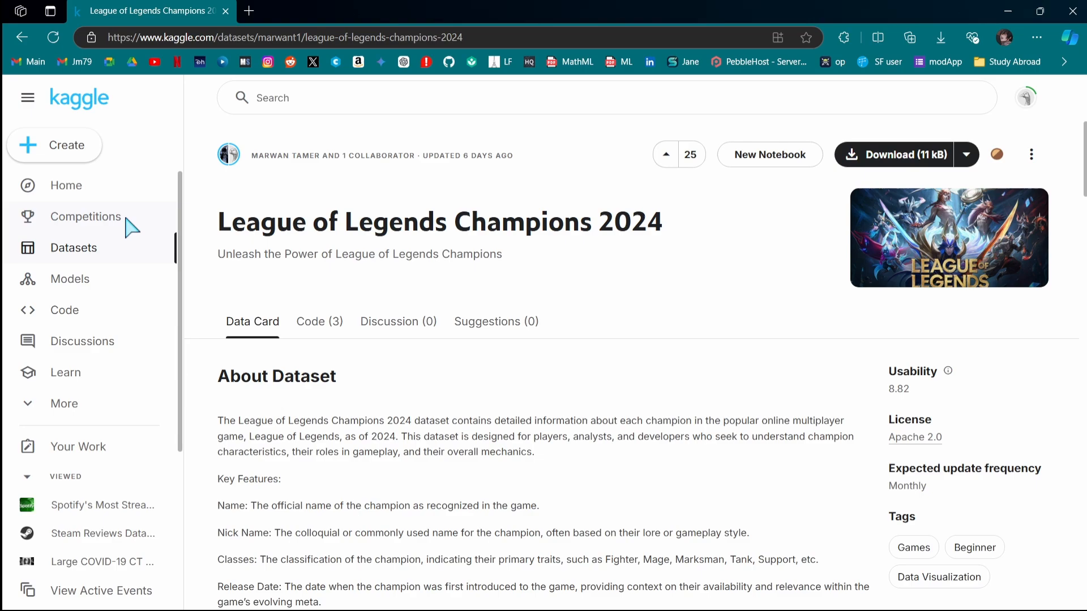
Browse the Competitions page down through the Active Competitions to the NeurIPS - Ariel Data Challenge 2024
left_click(85, 216)
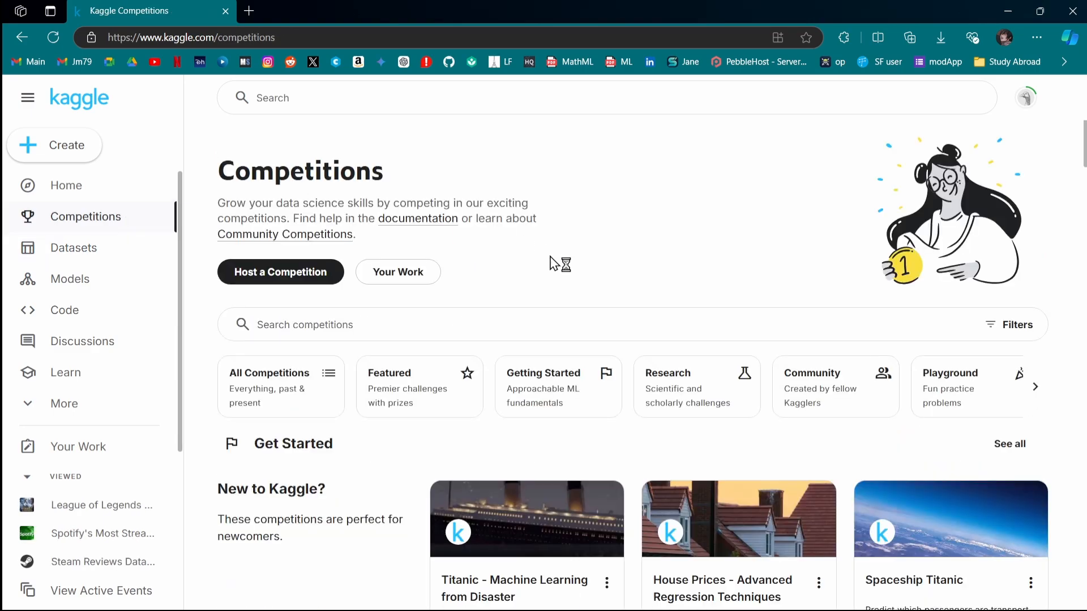
scroll("down", 3)
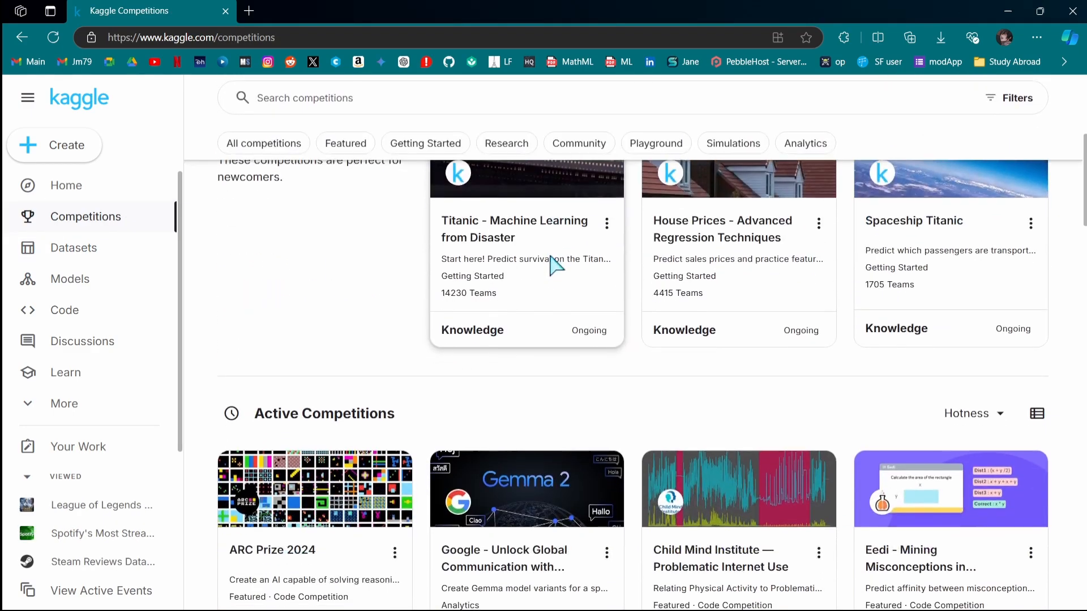
scroll("down", 3)
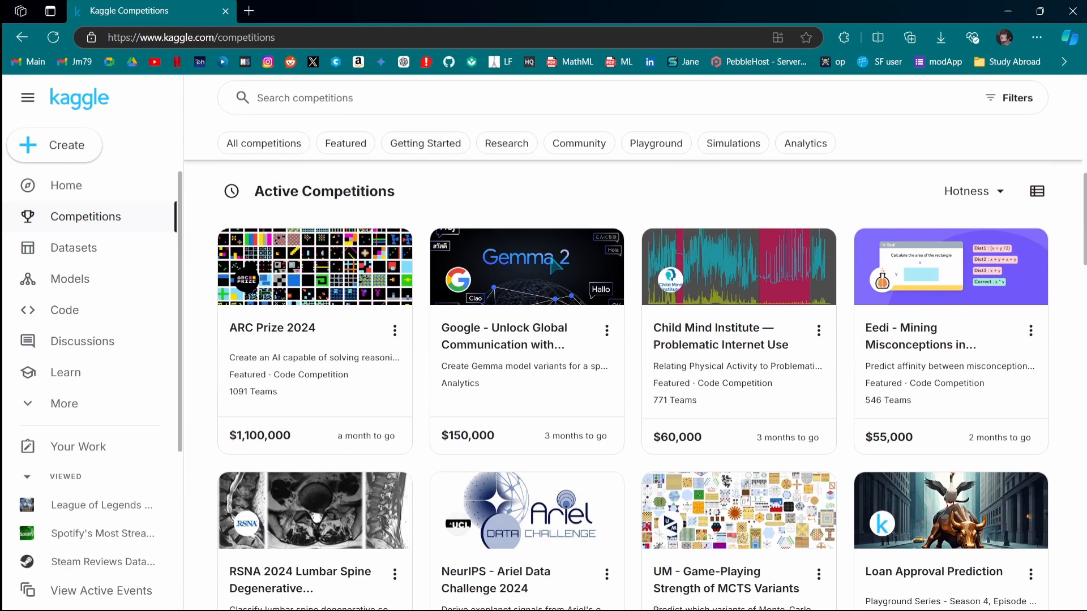
scroll("down", 3)
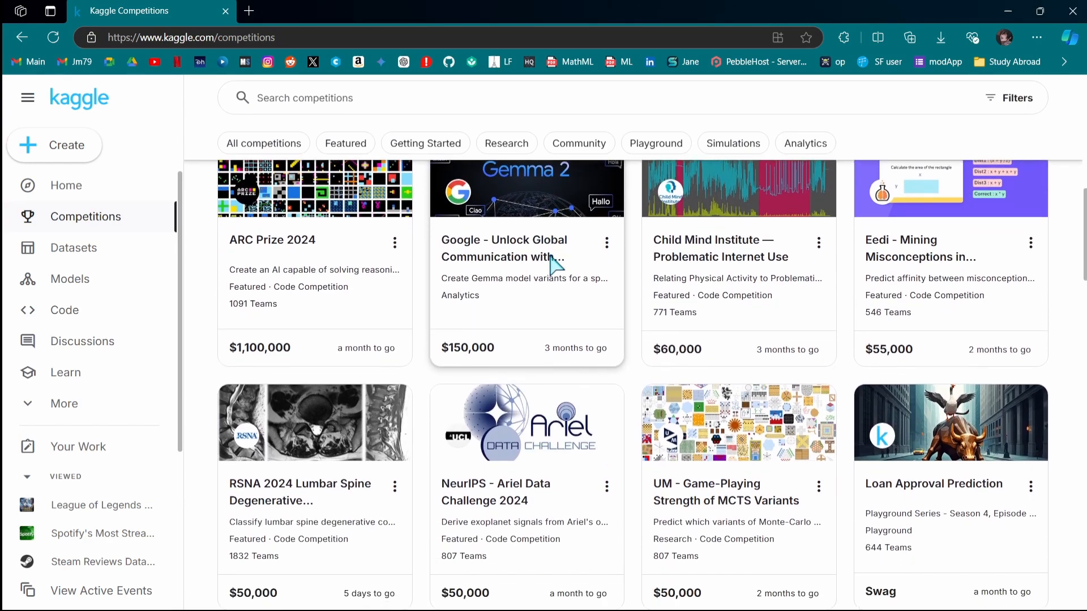
mouse_move(431, 323)
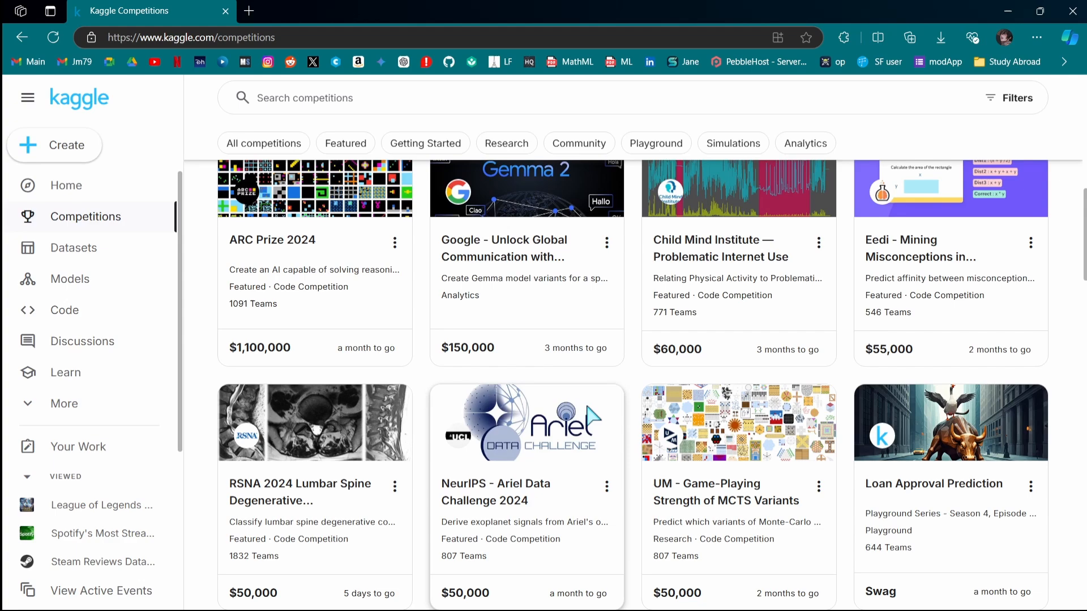
scroll("down", 3)
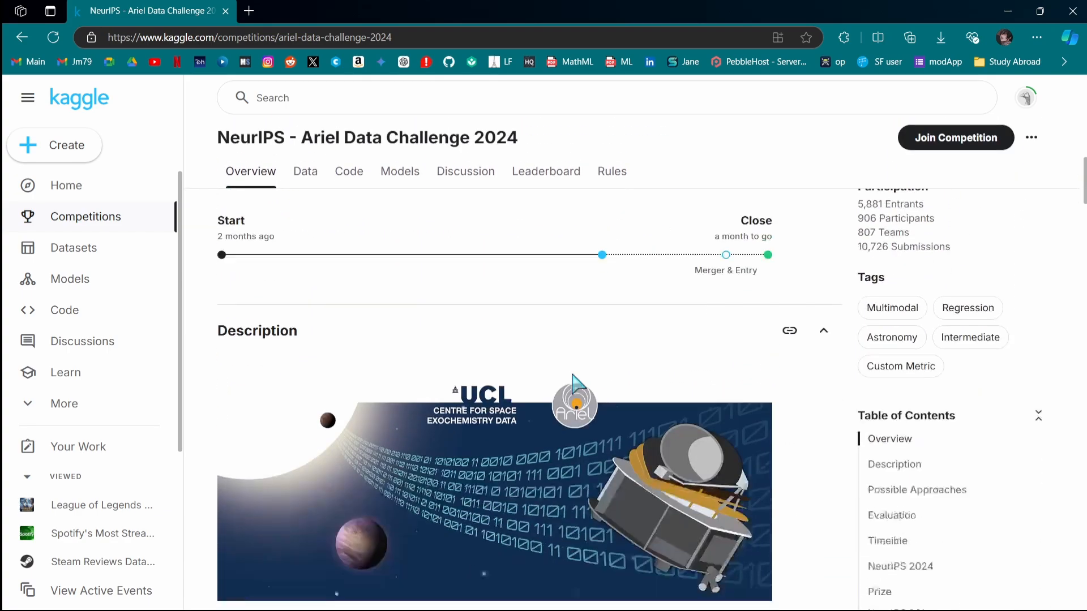
Read through the Ariel Data Challenge overview and description
scroll("down", 3)
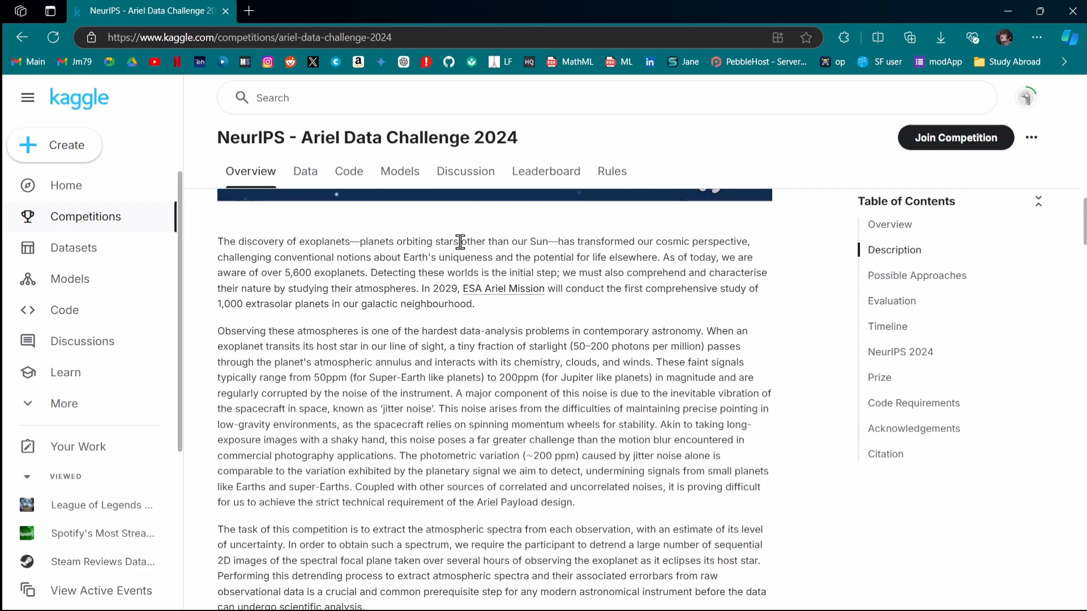
mouse_move(607, 308)
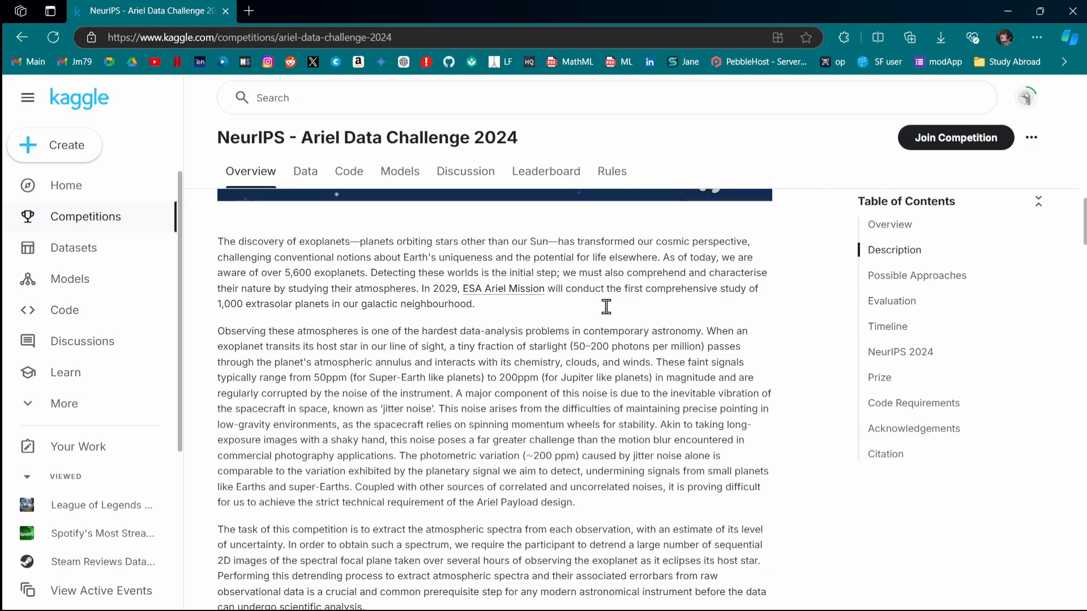
scroll("down", 3)
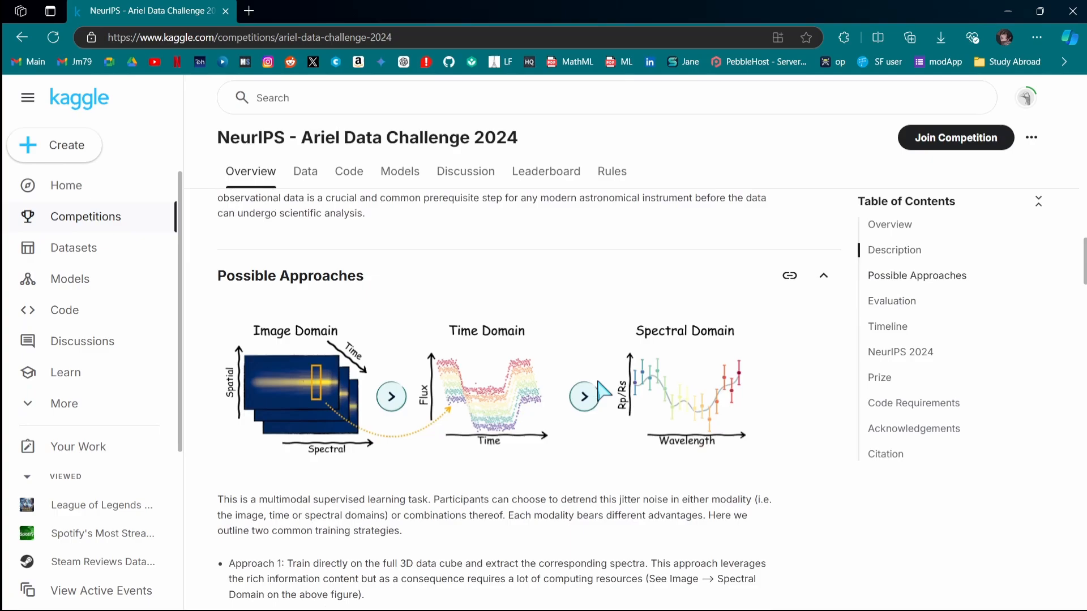
scroll("down", 3)
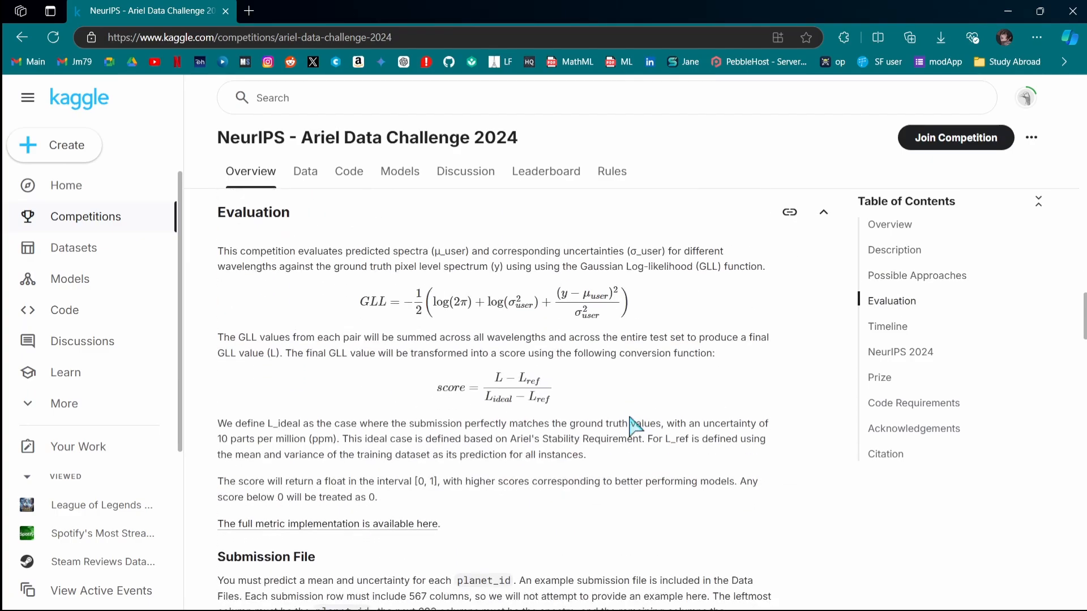
scroll("down", 3)
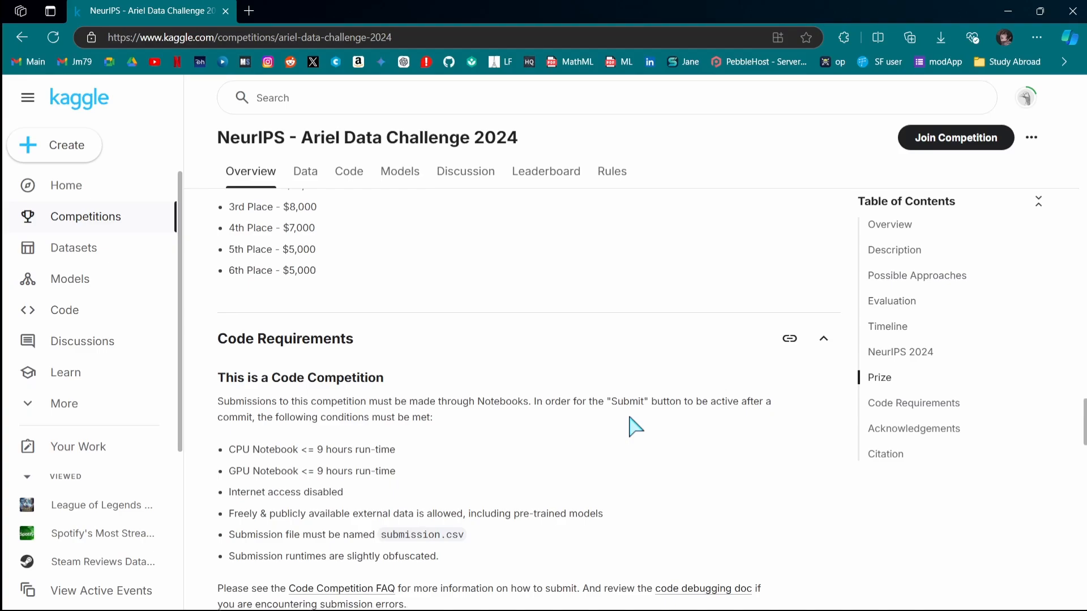
scroll("up", 3)
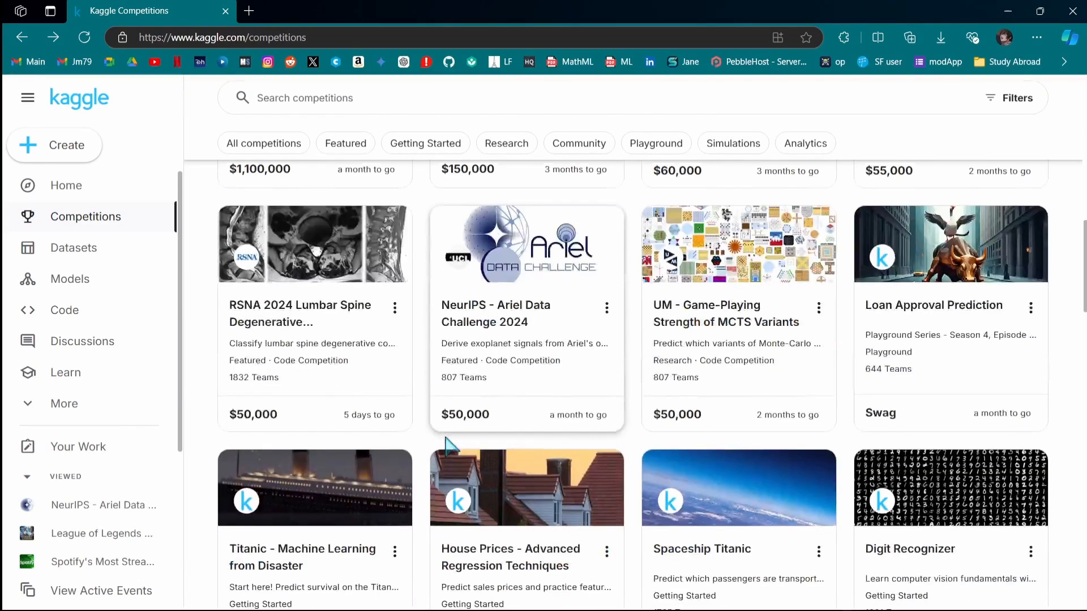
scroll("down", 3)
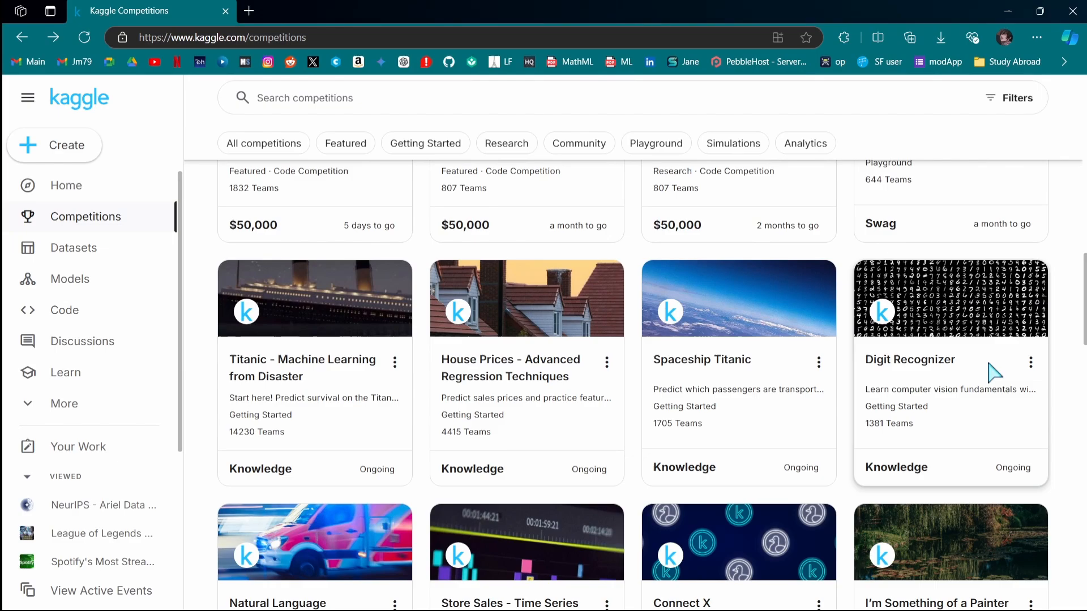
scroll("down", 3)
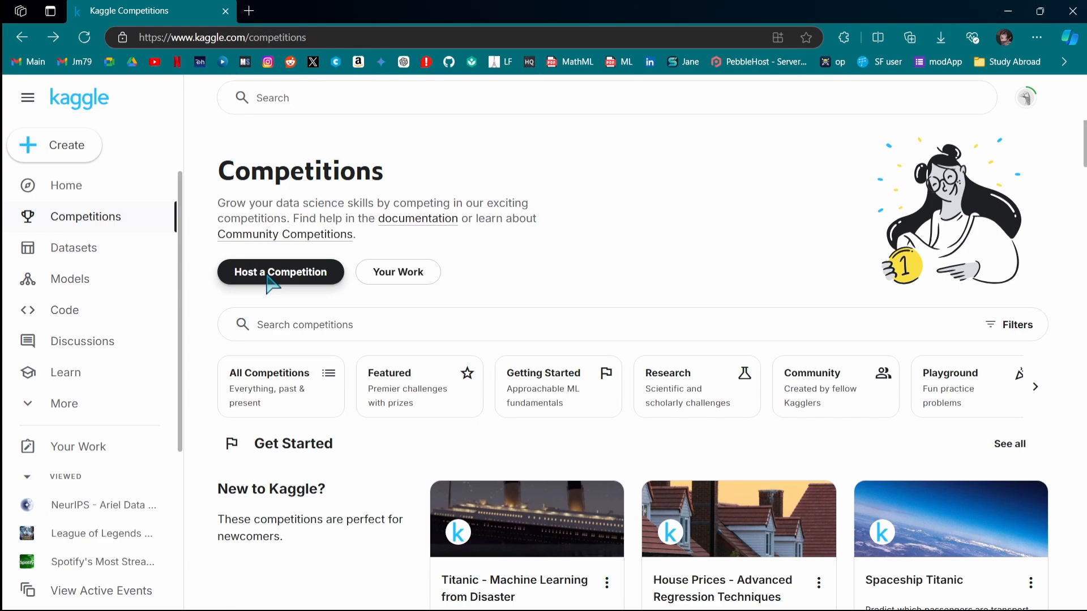
Open the Host a Competition page and glance through it
left_click(281, 272)
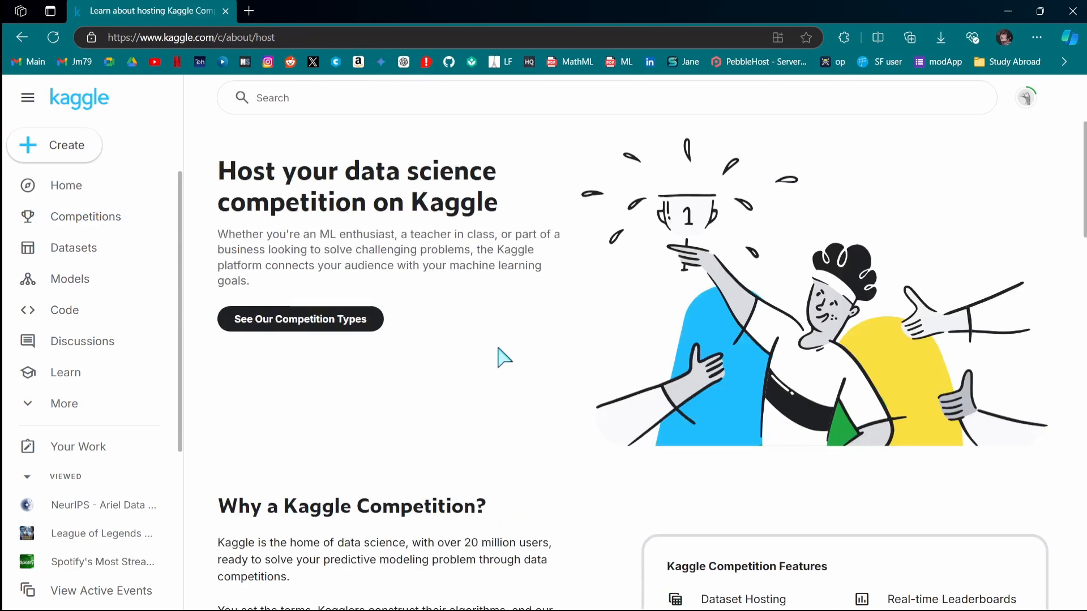
scroll("down", 3)
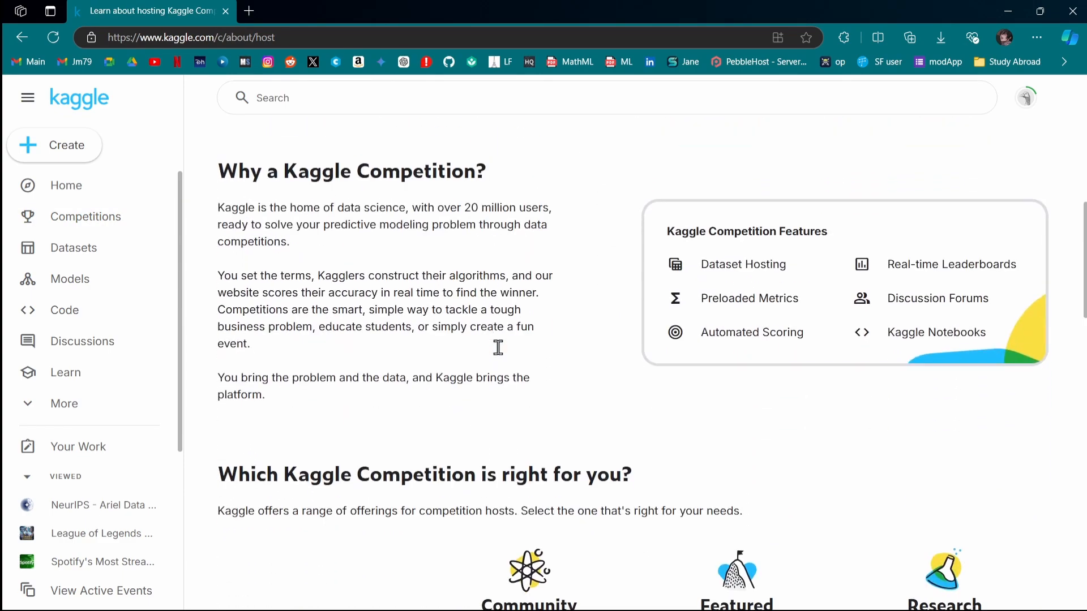
scroll("up", 3)
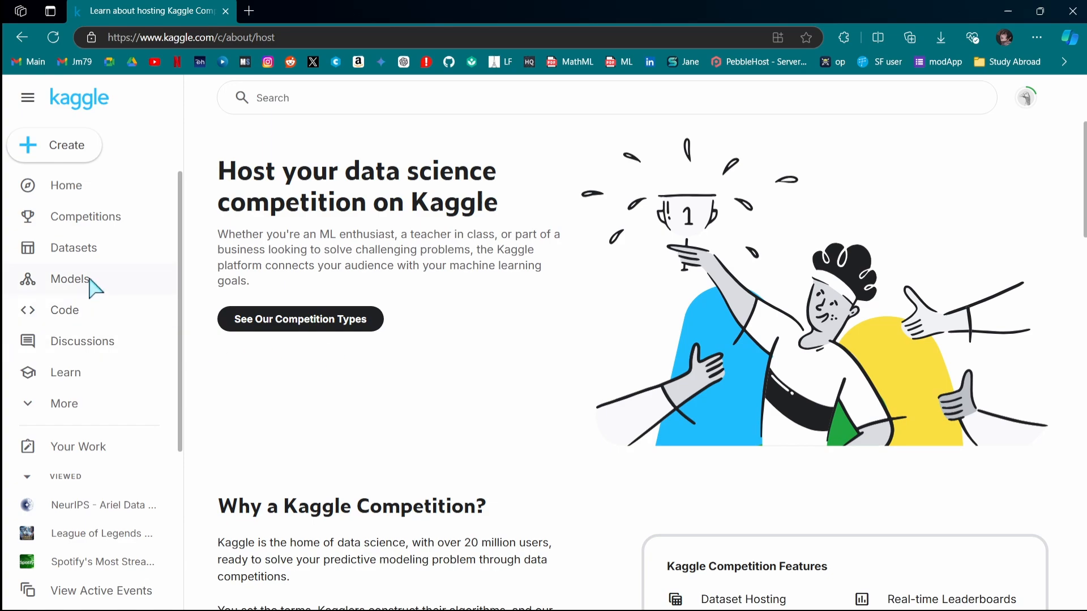
Browse the Models catalog and open the AI-QR-Code-Decoder-DeepLearning model
left_click(70, 279)
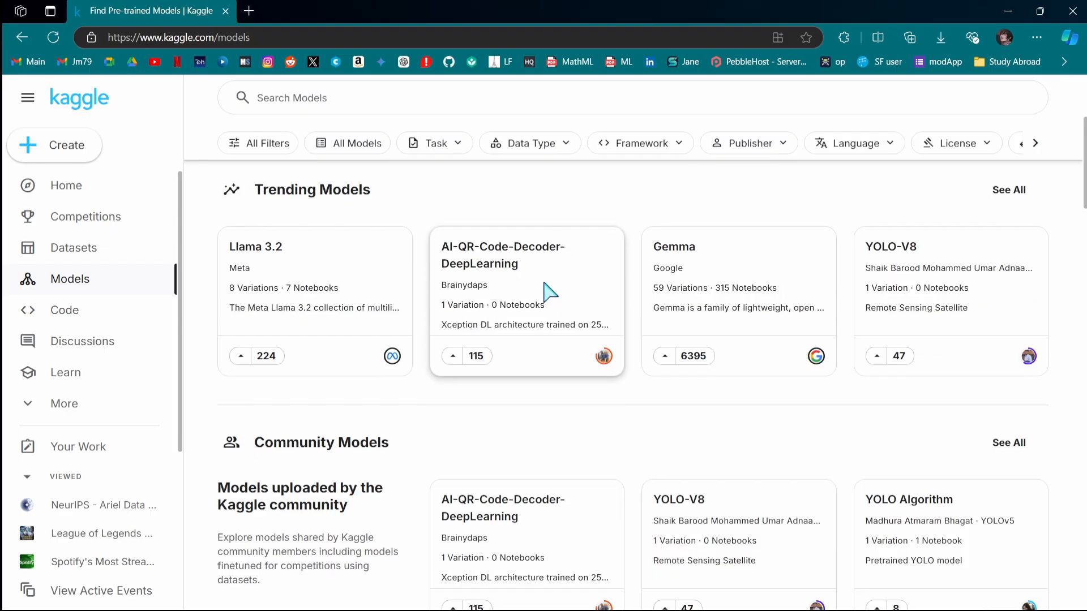
scroll("down", 3)
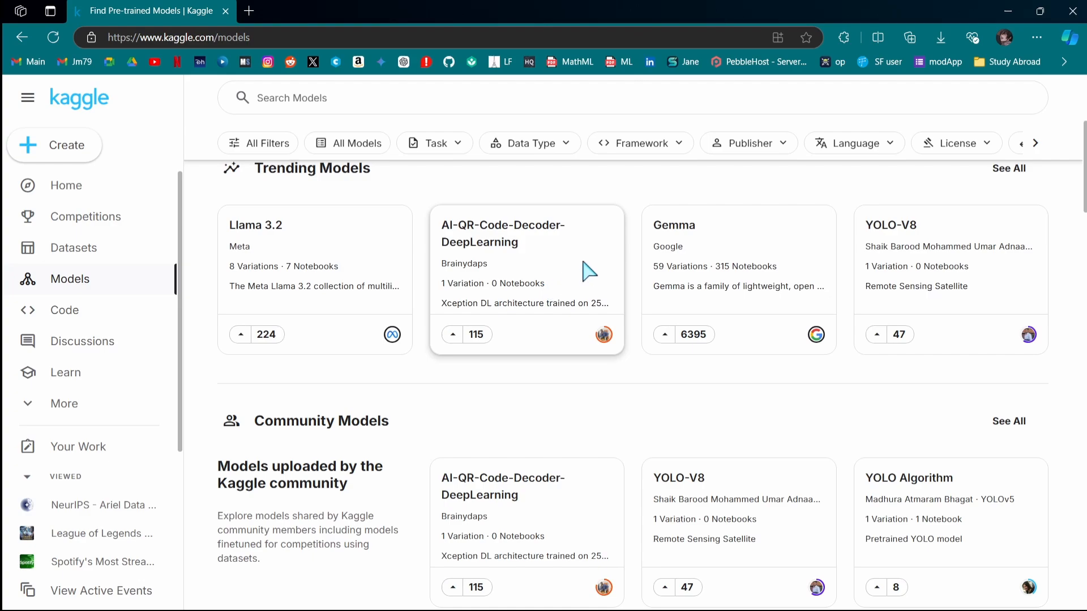
left_click(503, 233)
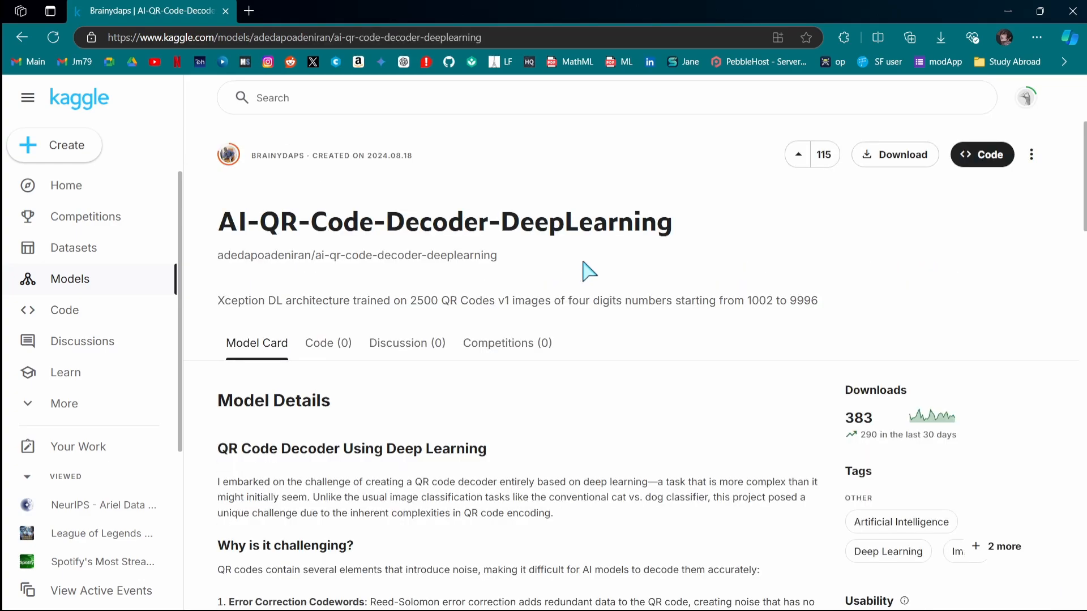
Read down the AI-QR-Code-Decoder-DeepLearning model details page
scroll("down", 3)
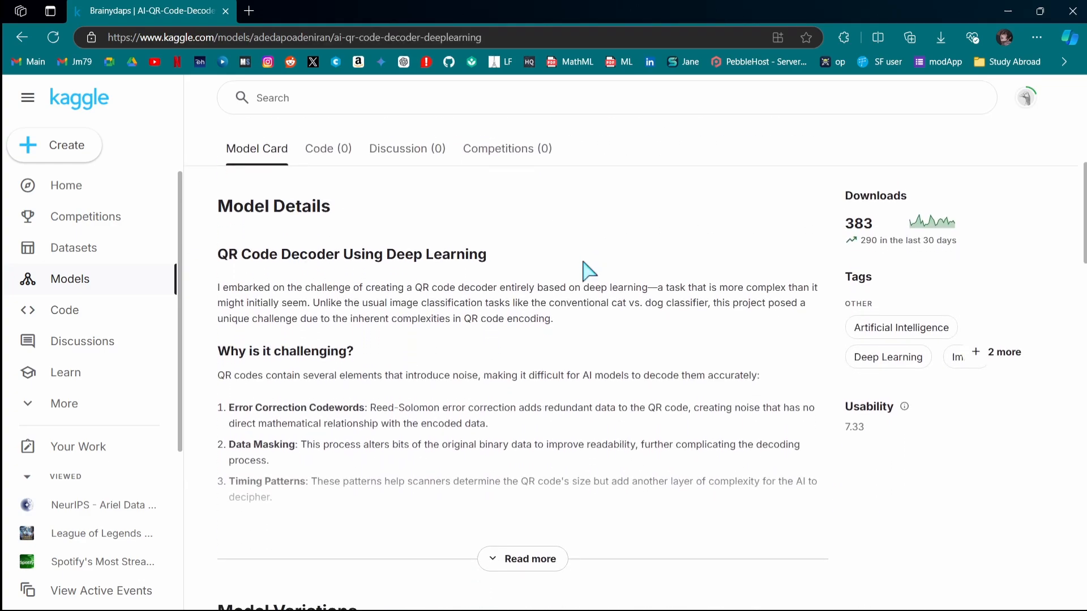
scroll("down", 3)
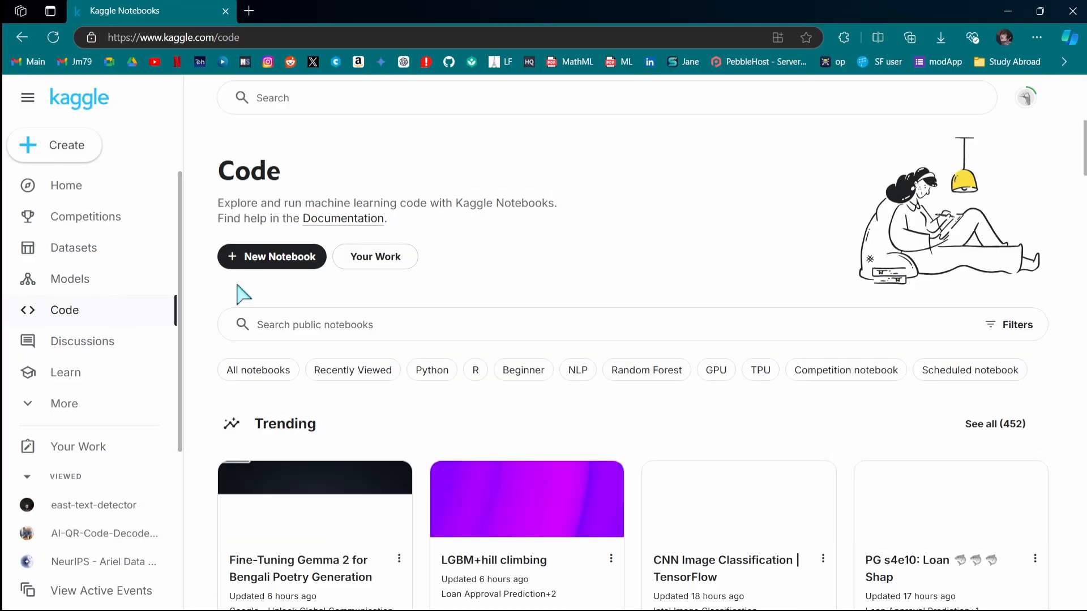
scroll("down", 3)
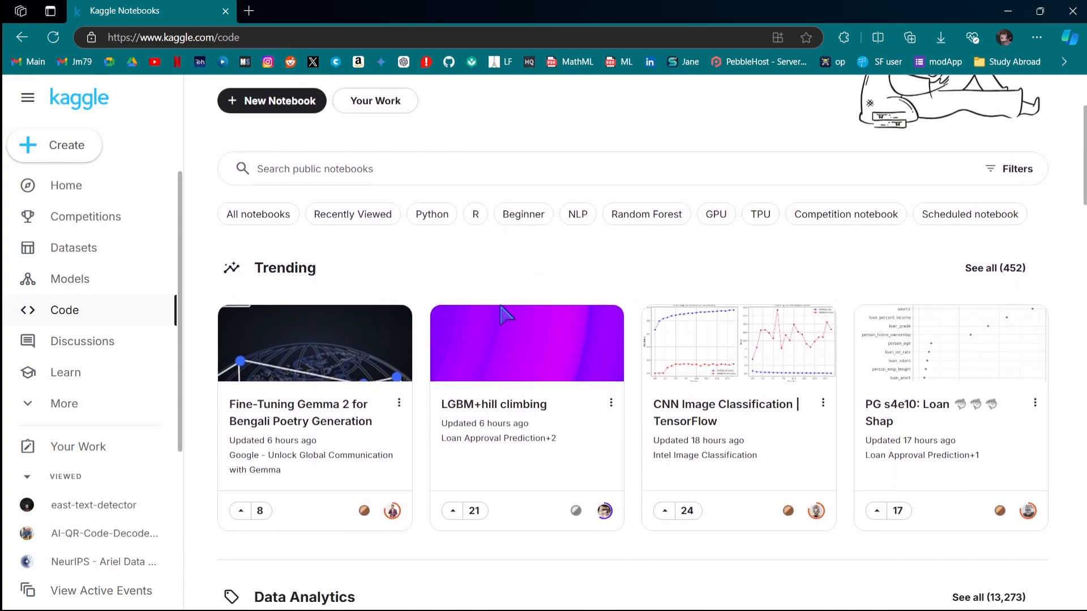
scroll("down", 3)
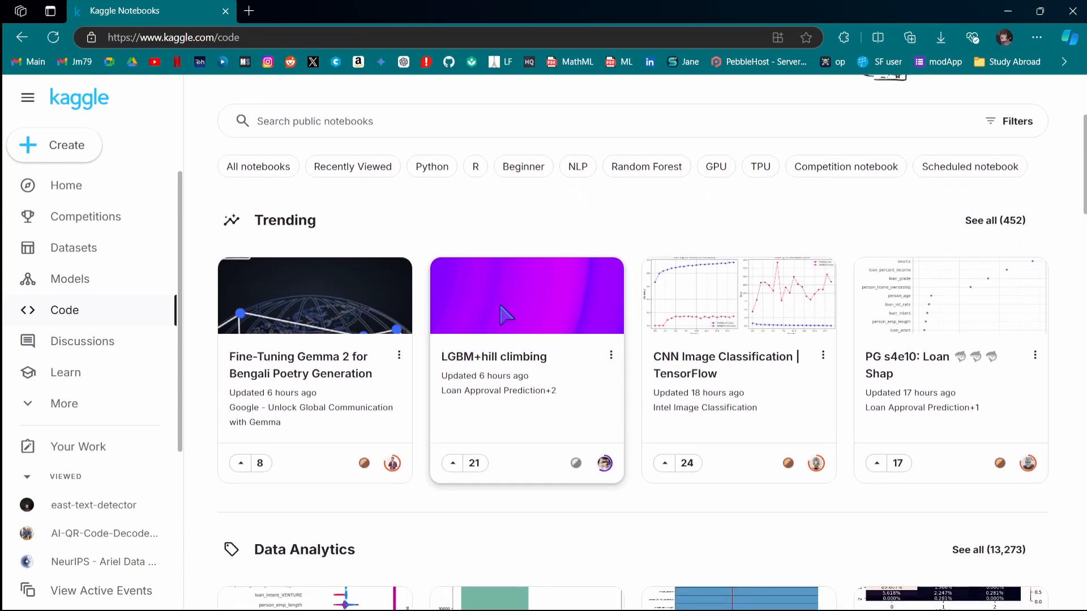
mouse_move(788, 385)
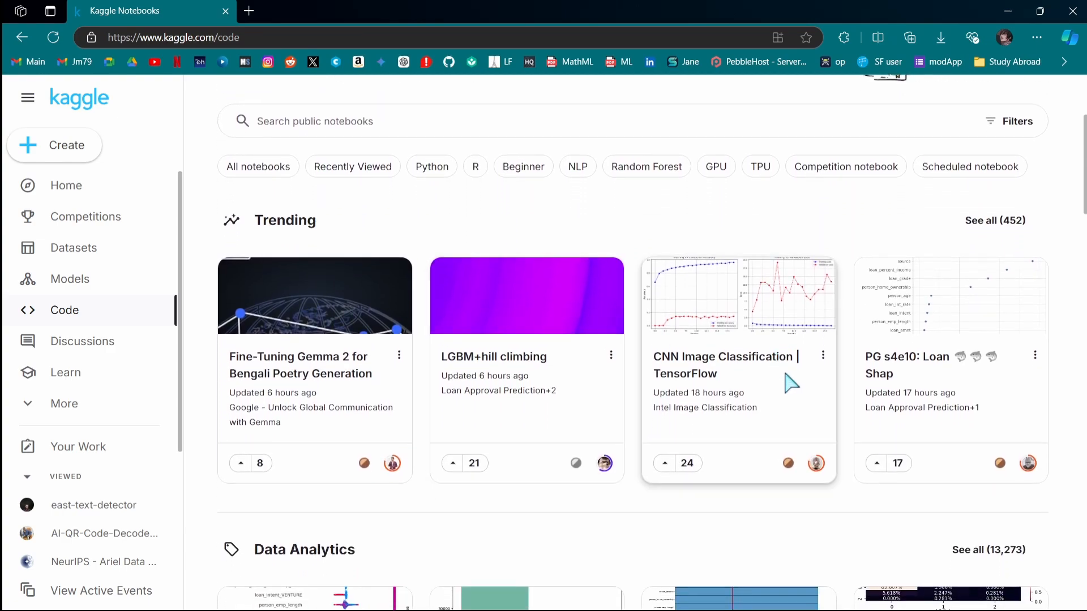
Browse the CNN Image Classification | TensorFlow notebook down through its train images preview
left_click(725, 364)
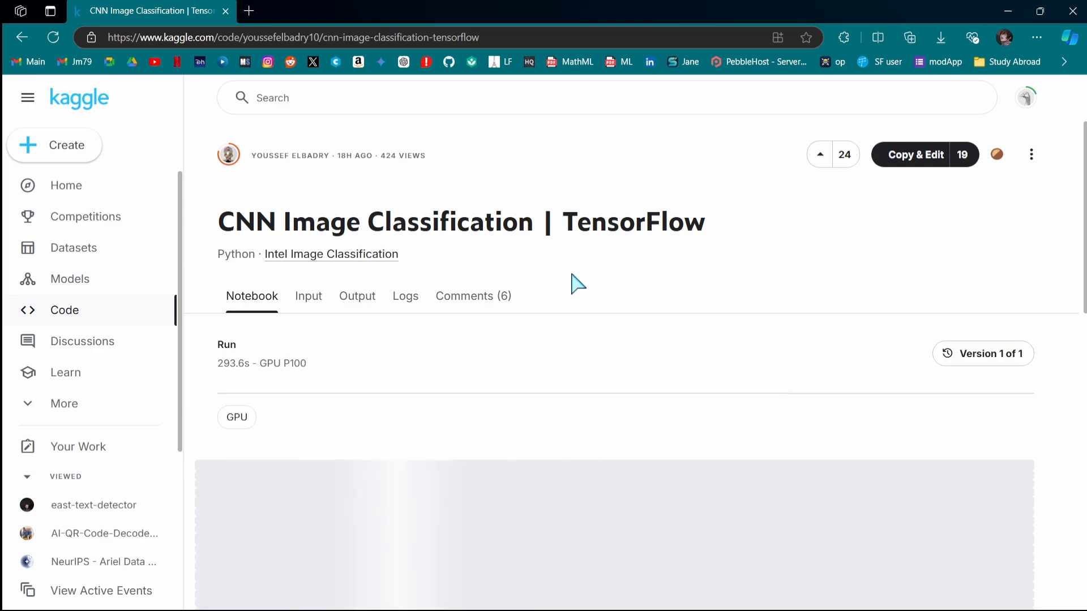
scroll("down", 3)
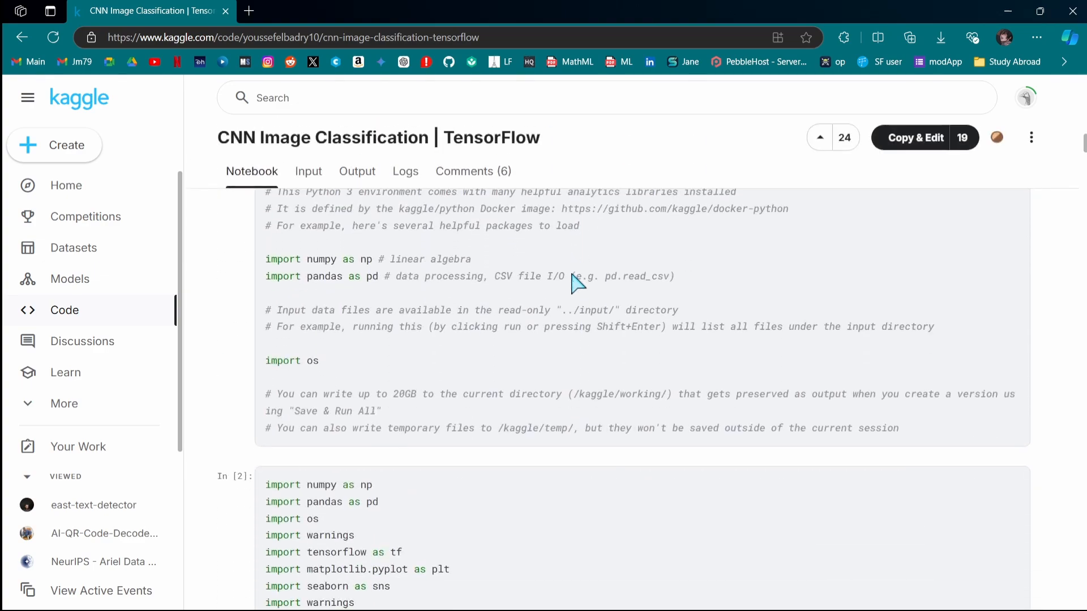
scroll("down", 3)
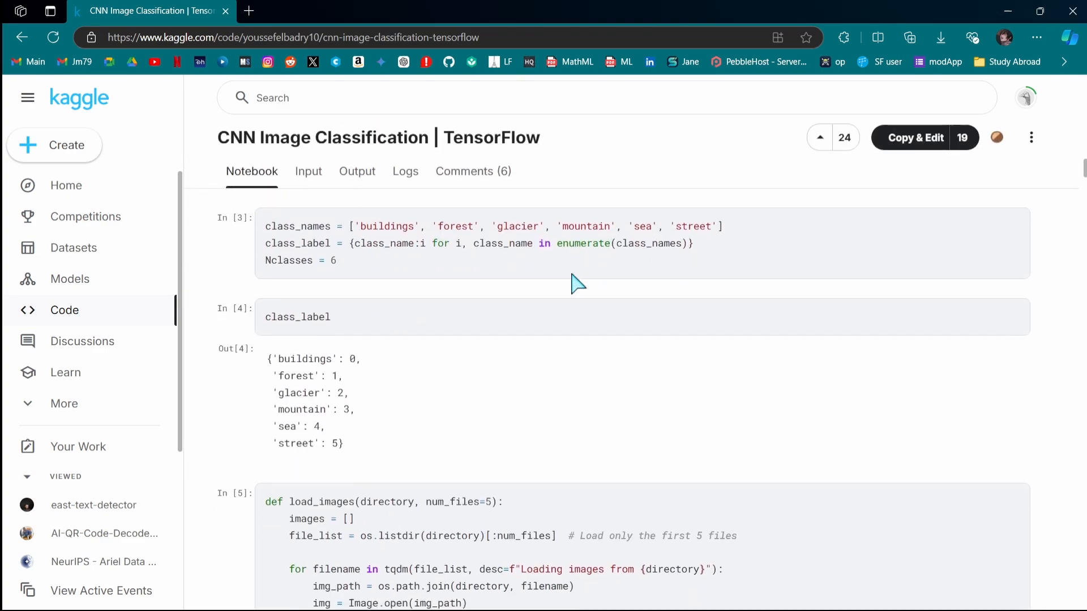
scroll("down", 3)
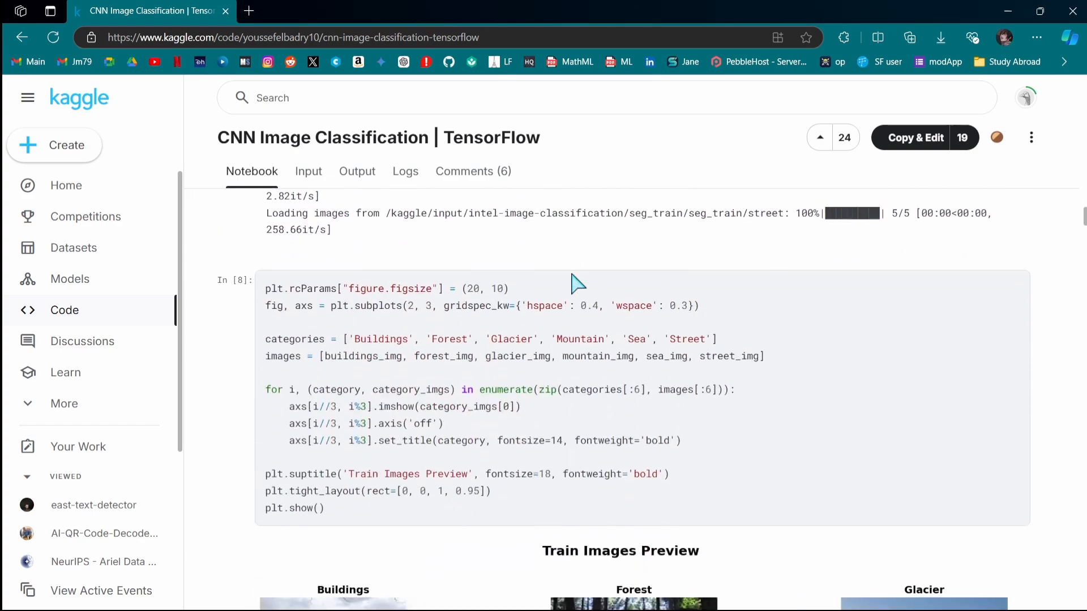
scroll("down", 3)
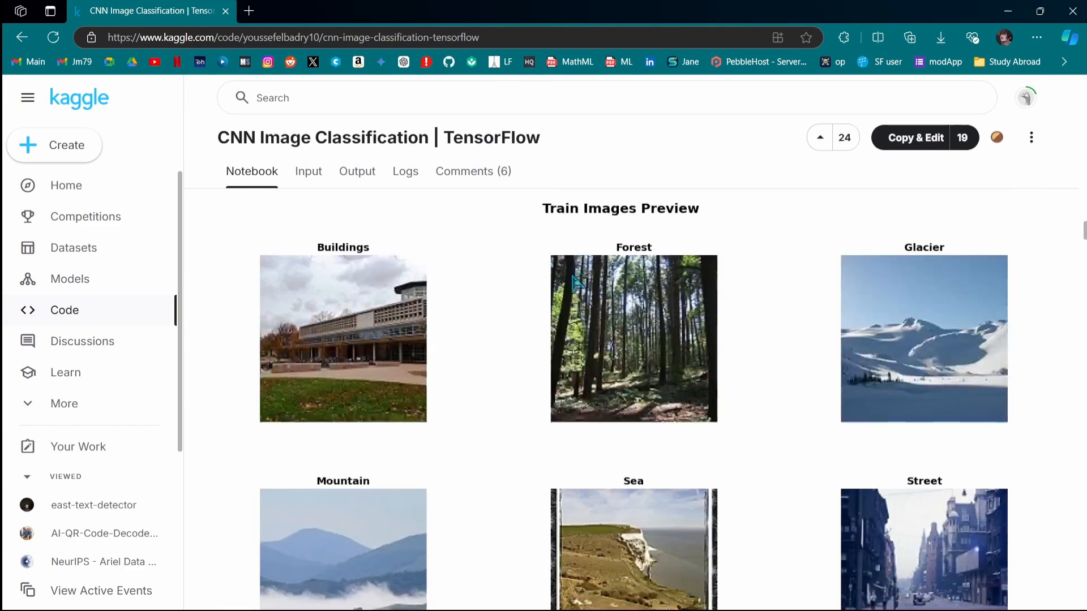
scroll("down", 3)
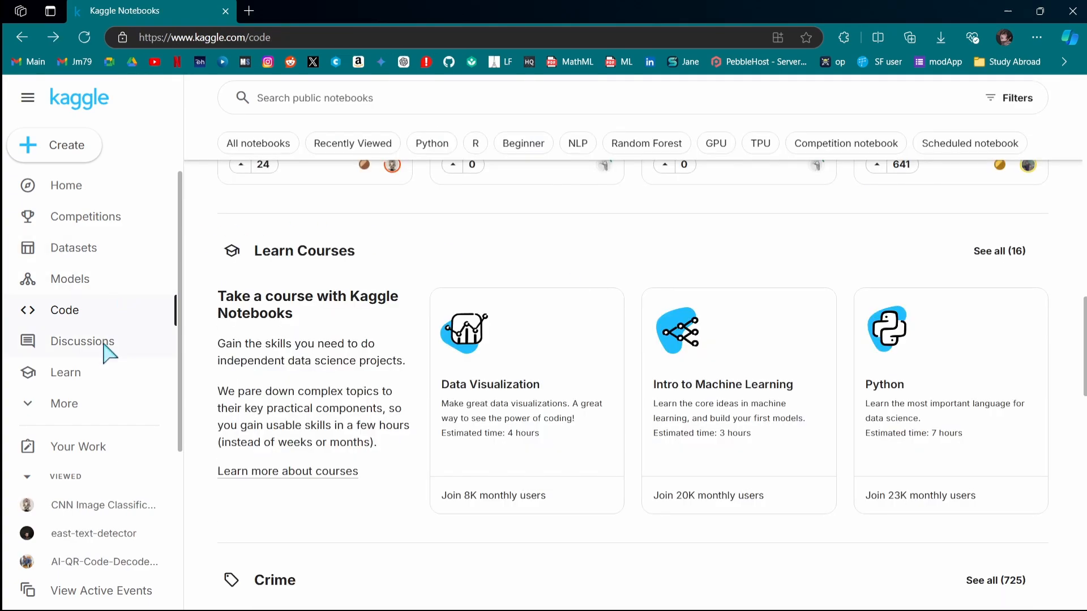
Go to the Discussions forums and open the Questions & Answers forum
left_click(82, 342)
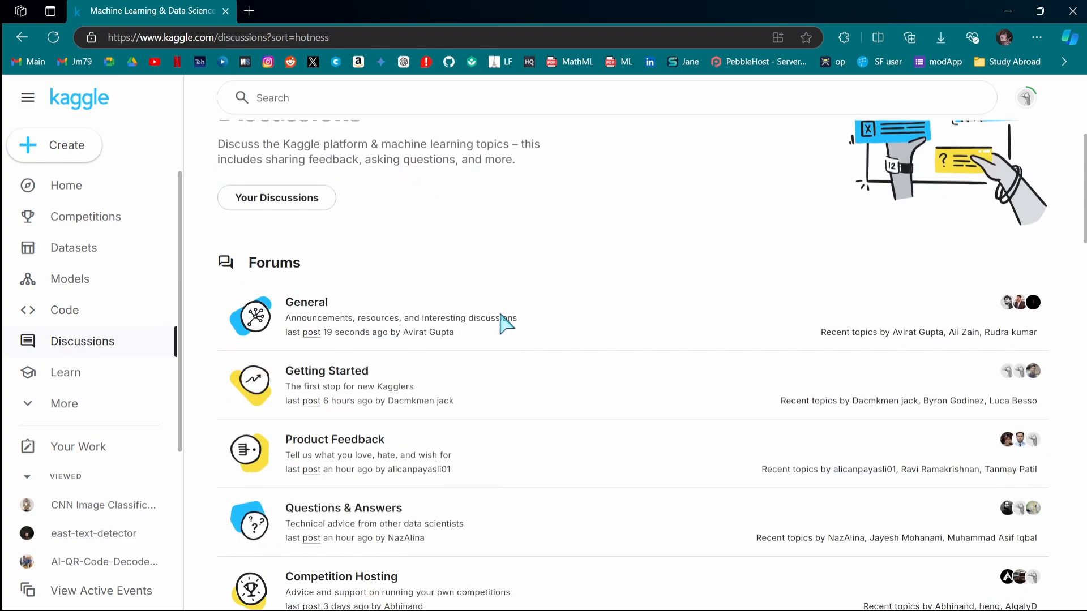
scroll("down", 3)
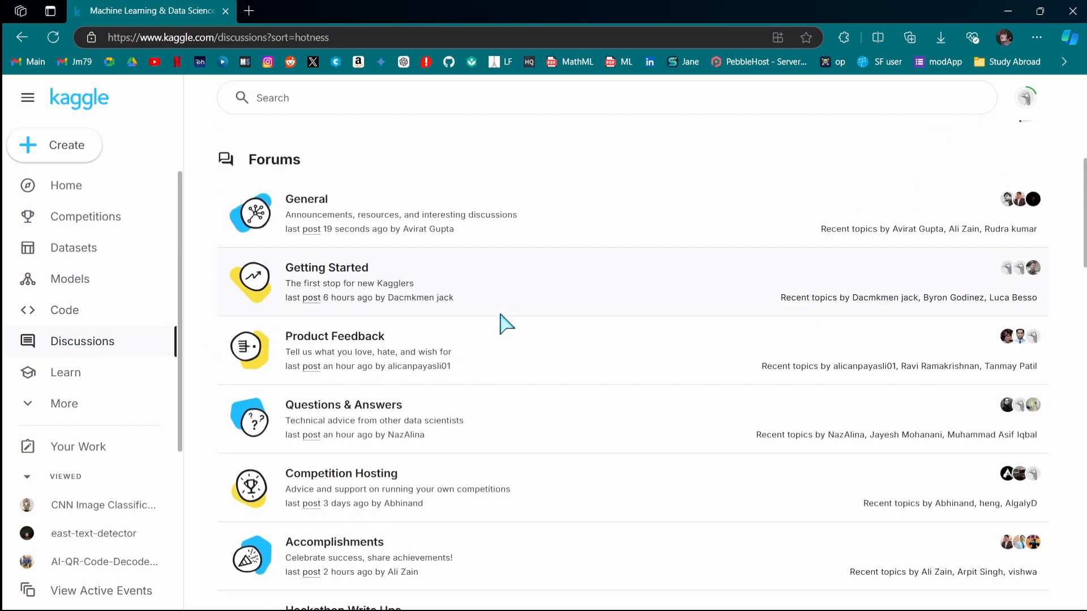
scroll("down", 3)
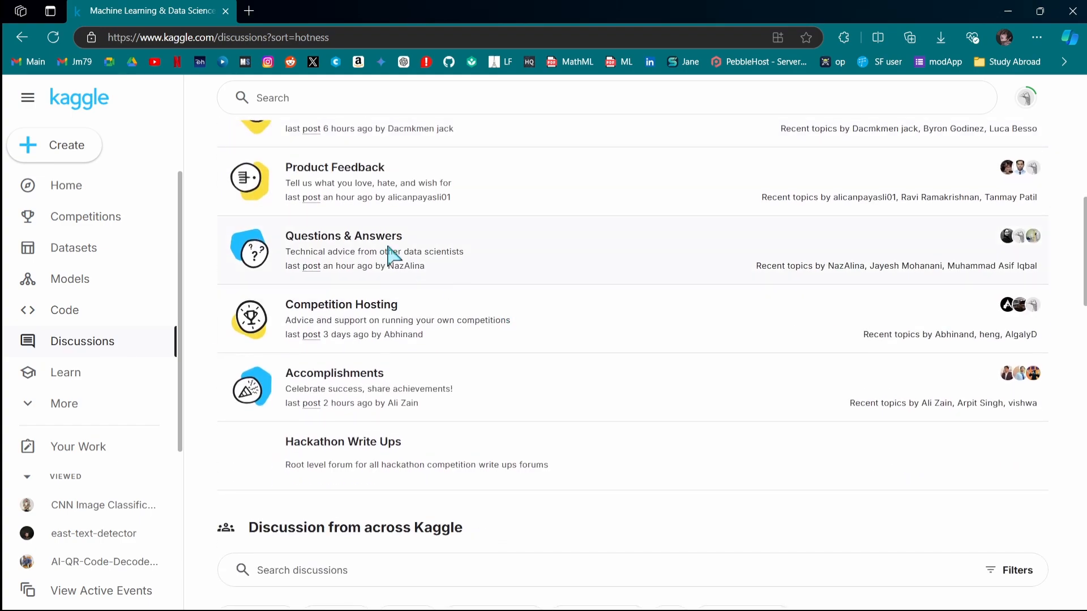
left_click(343, 235)
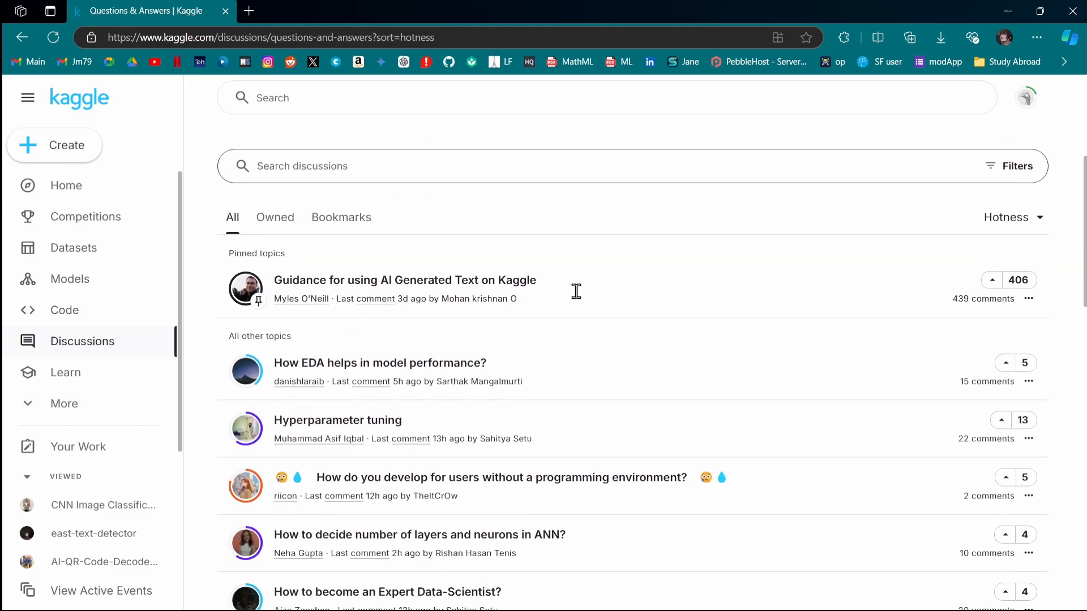
Open the Hyperparameter tuning topic and read through its comments
scroll("down", 3)
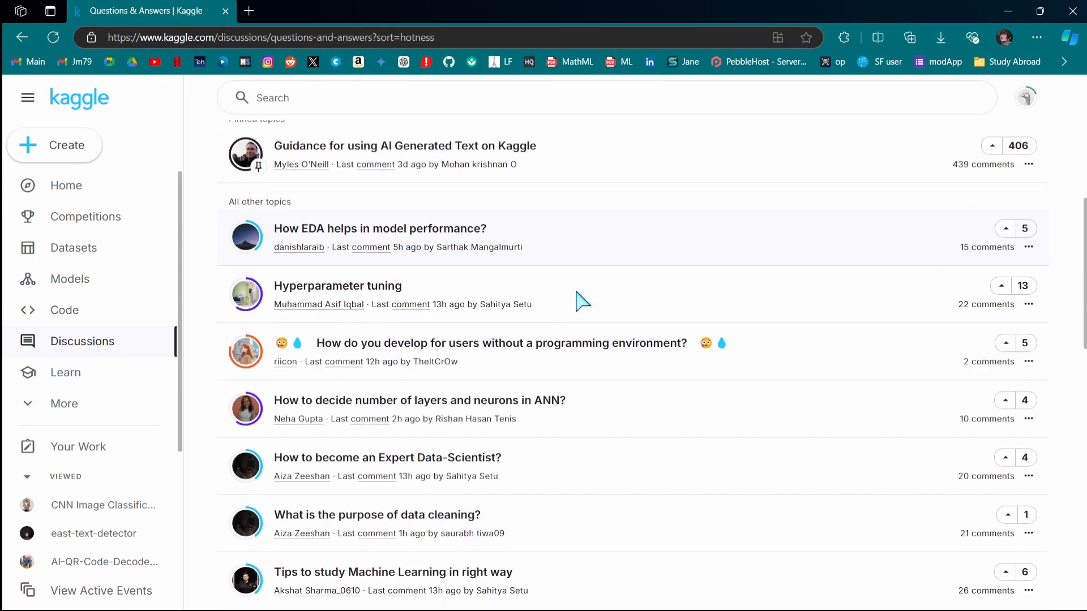
scroll("down", 3)
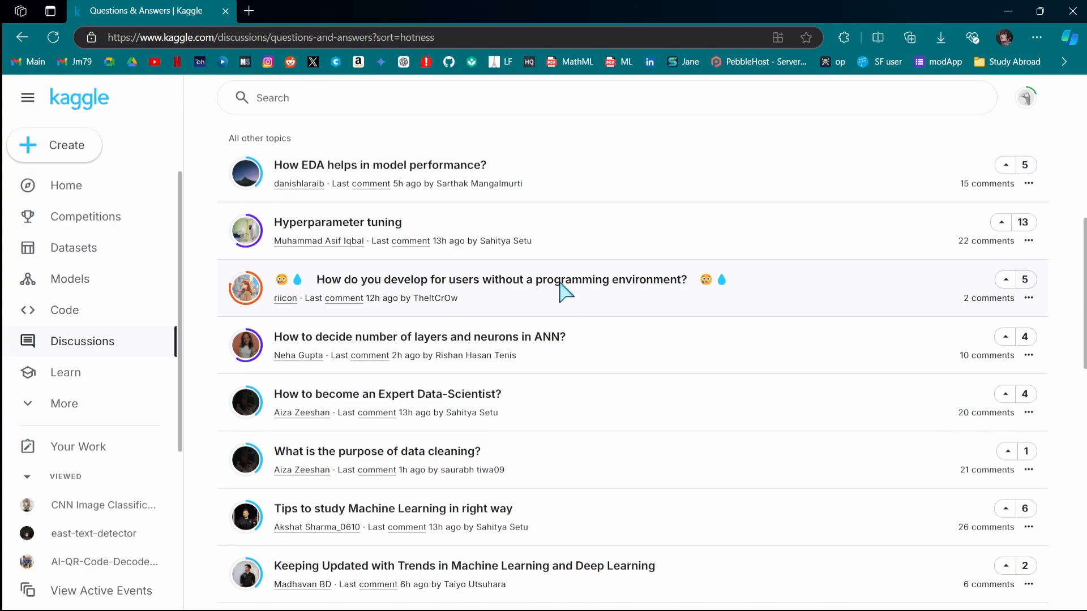
left_click(337, 222)
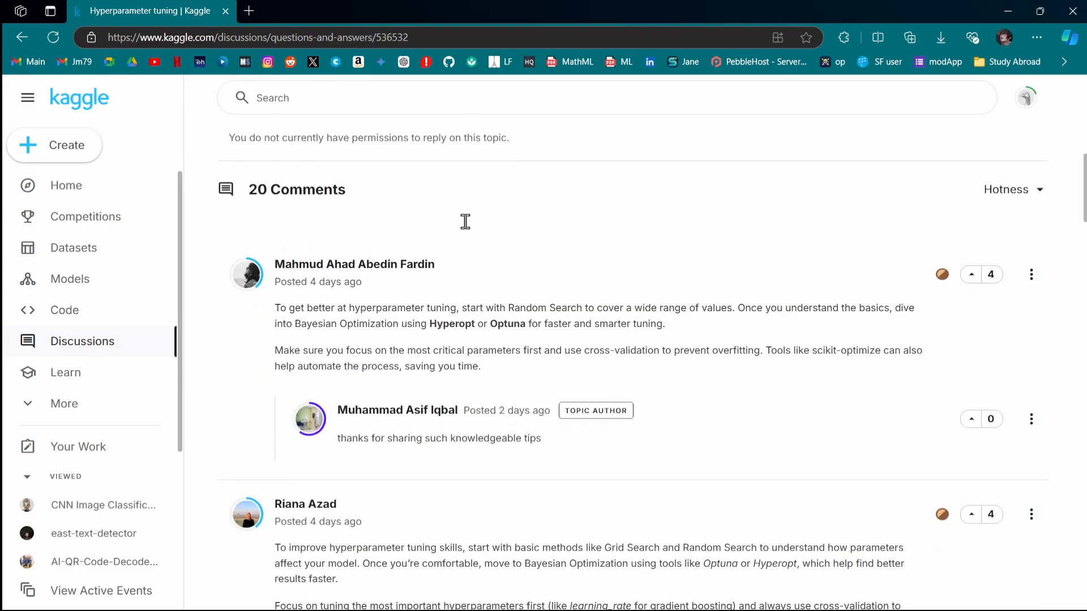
scroll("down", 3)
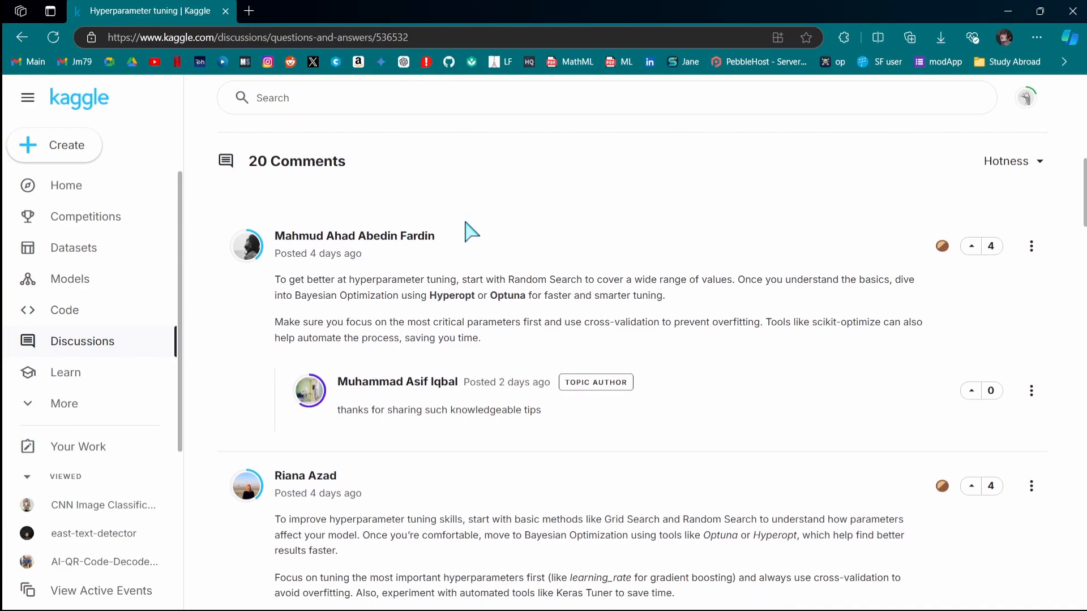
scroll("down", 3)
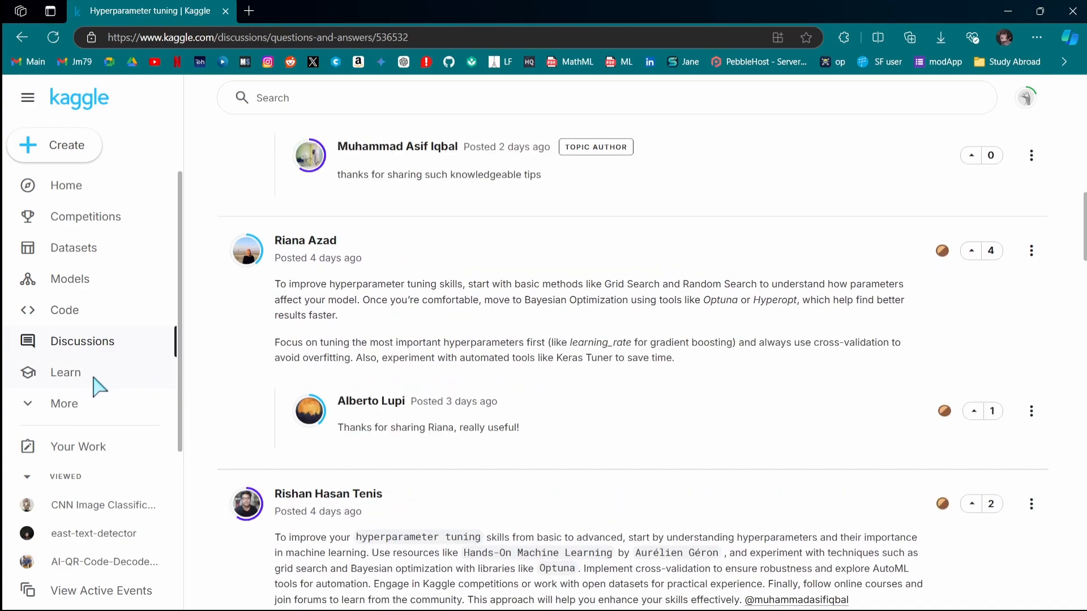
Browse the Learn course catalogue and select the Advanced SQL course
left_click(66, 372)
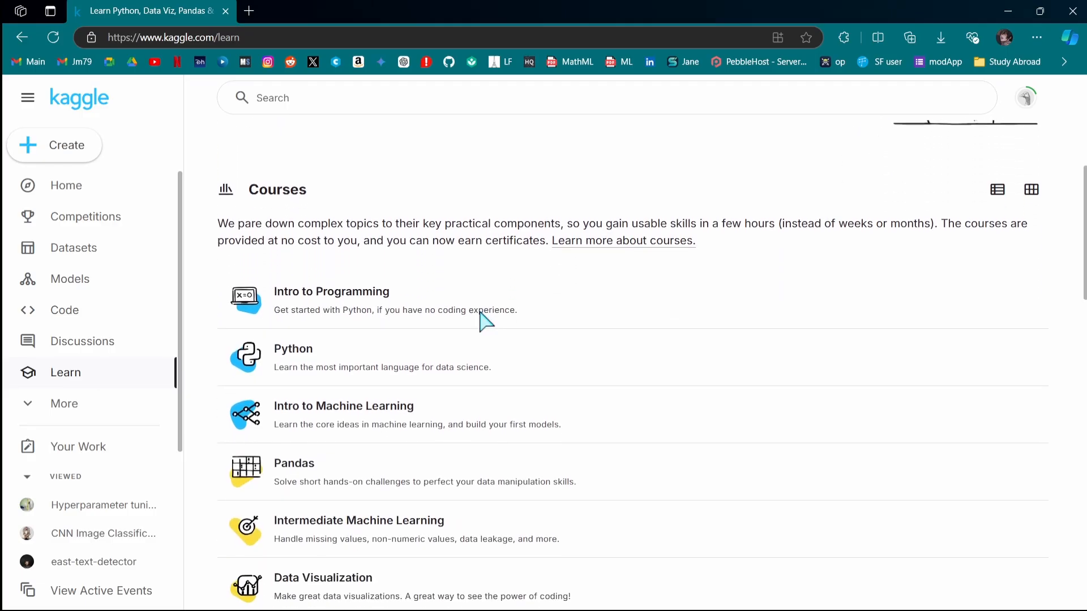
scroll("down", 3)
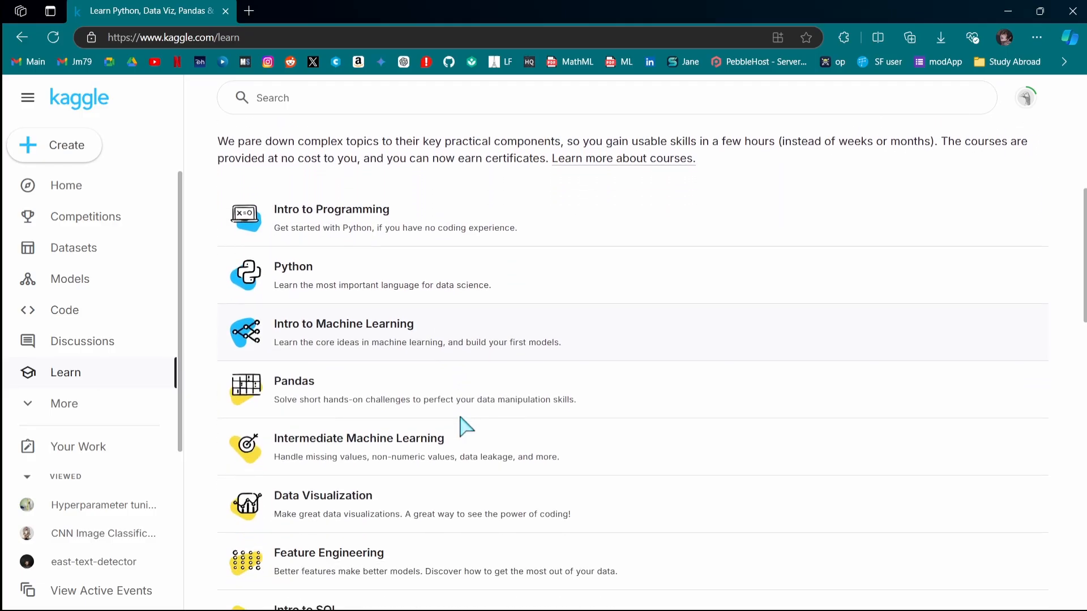
scroll("down", 3)
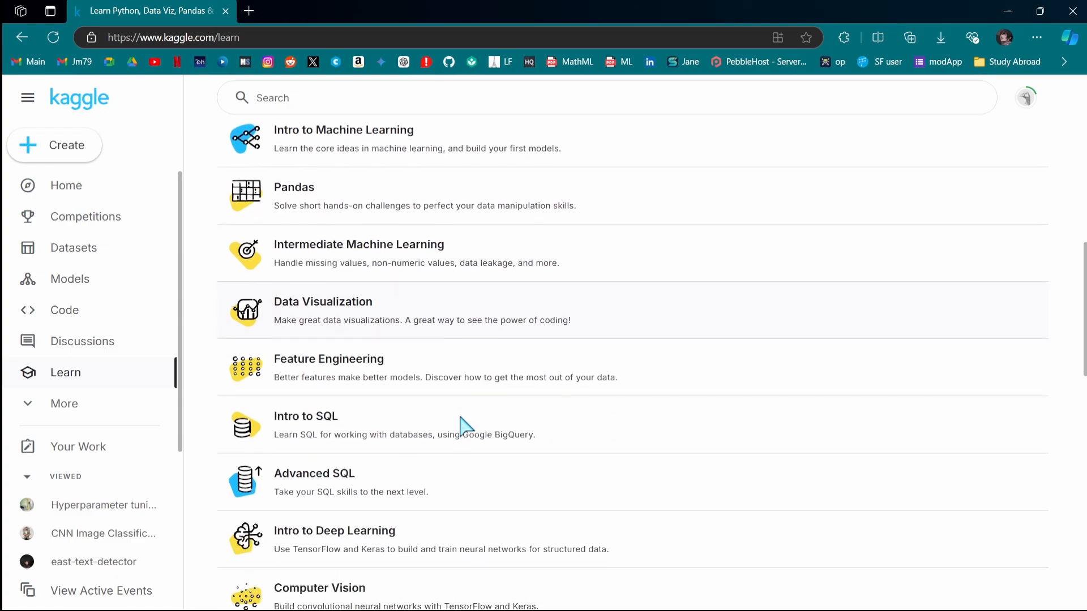
scroll("down", 3)
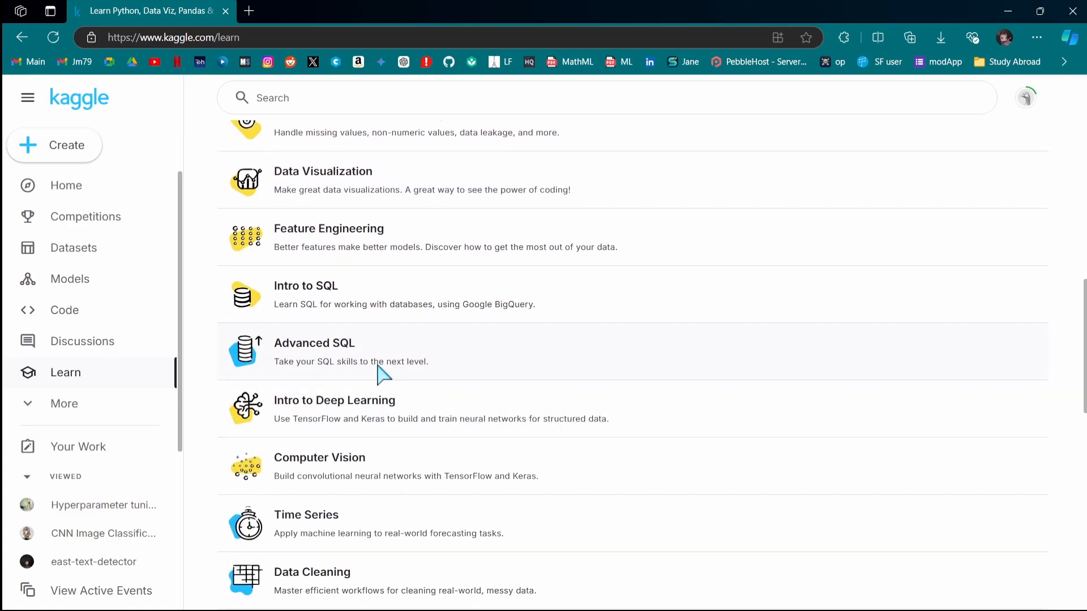
left_click(315, 343)
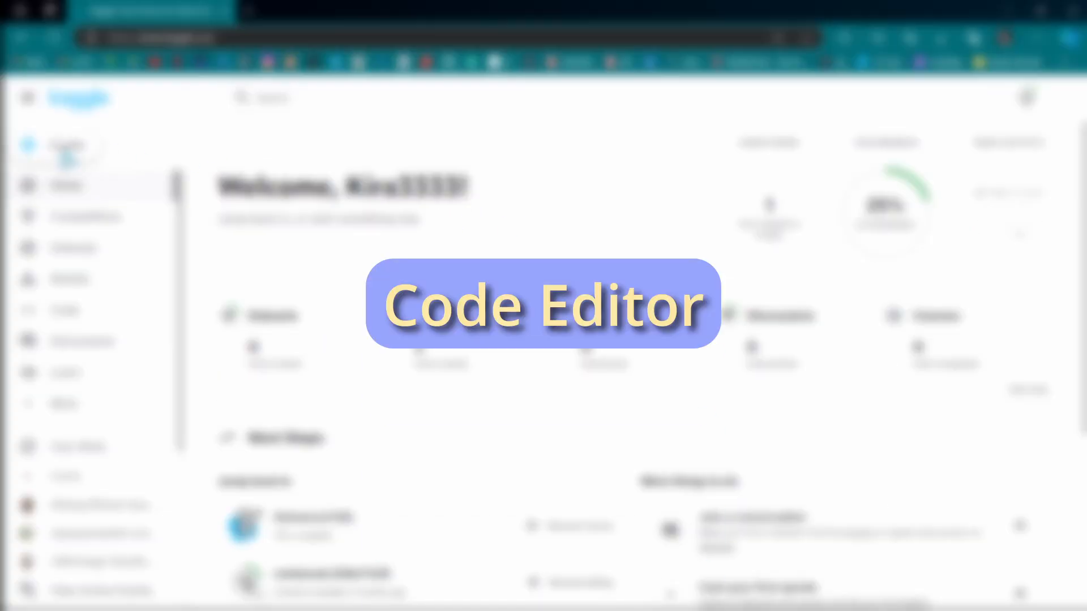
Create a new blank notebook (notebook744368b853) from the Create menu
left_click(55, 145)
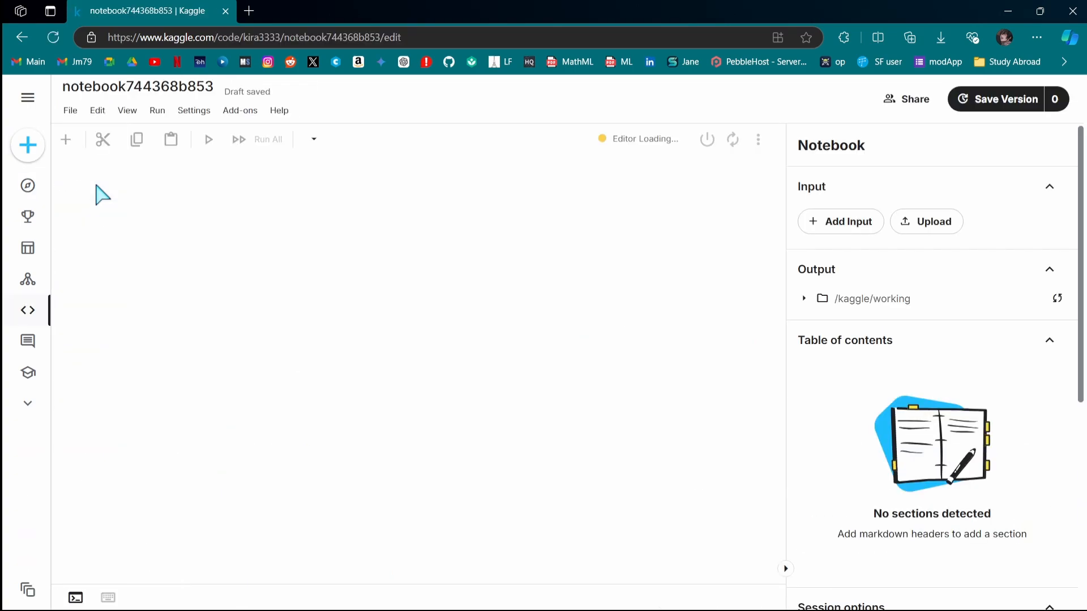
mouse_move(266, 220)
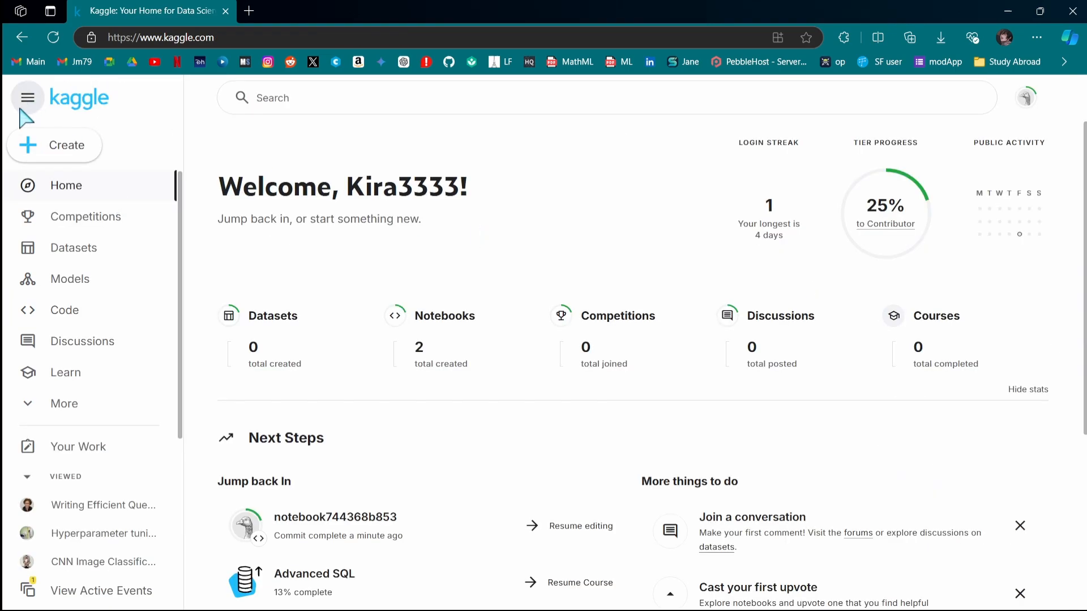
left_click(27, 98)
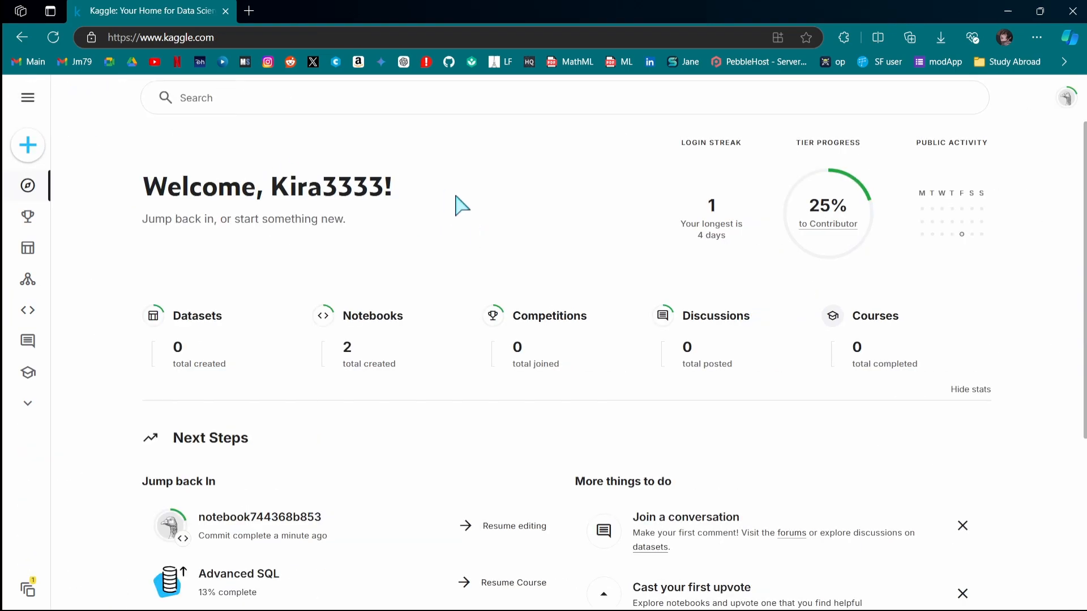
mouse_move(27, 98)
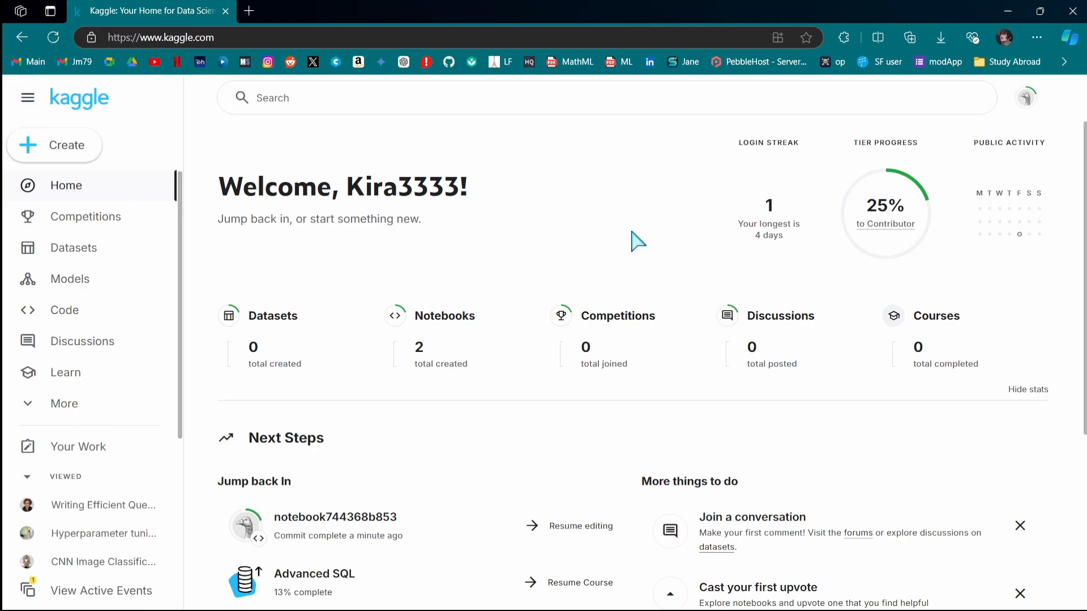
scroll("down", 3)
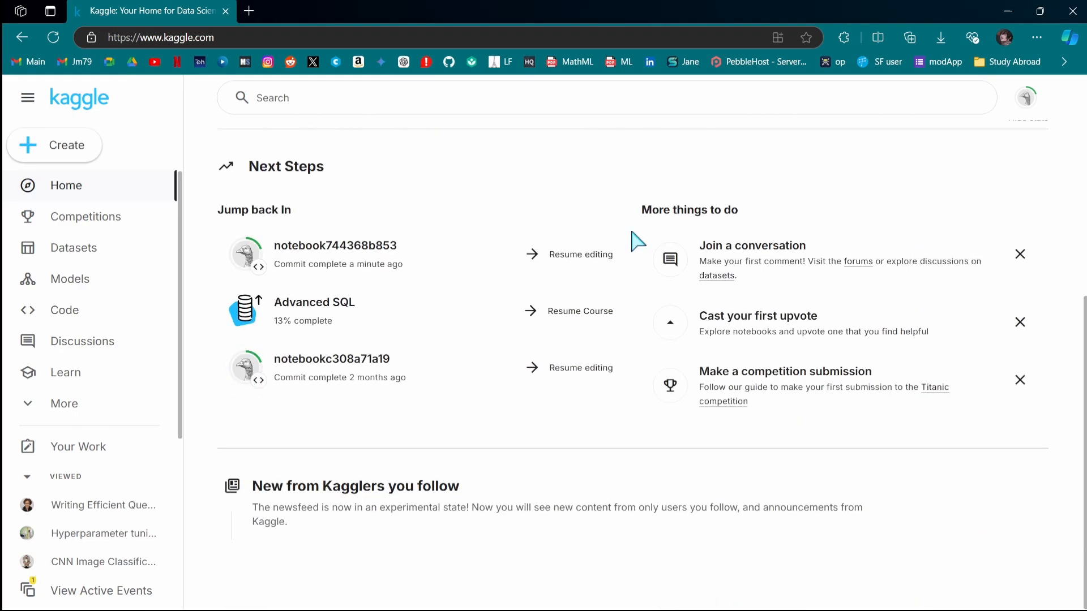
scroll("down", 3)
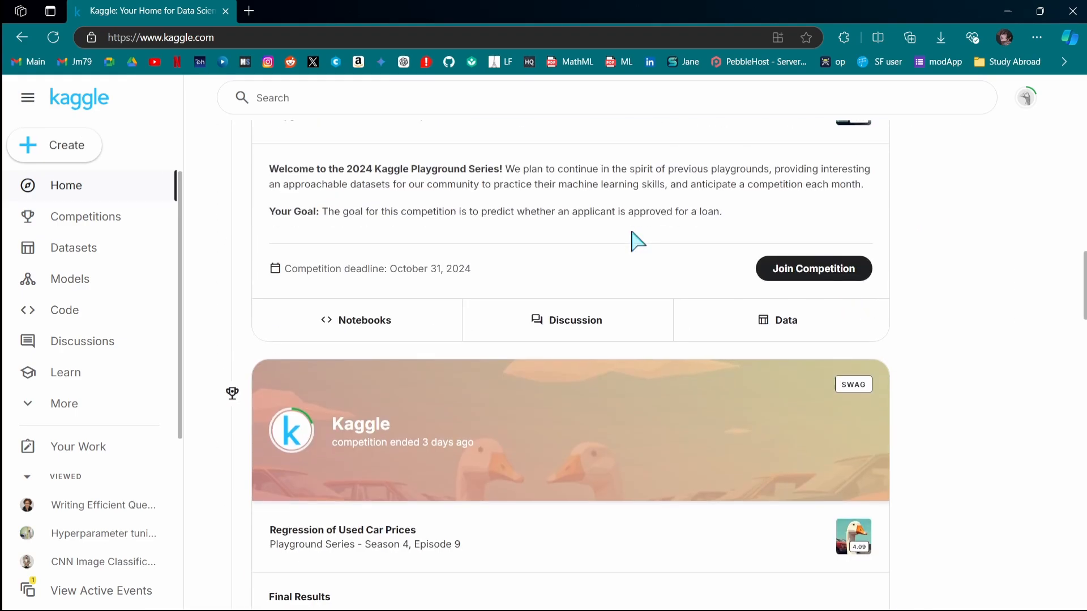
scroll("up", 3)
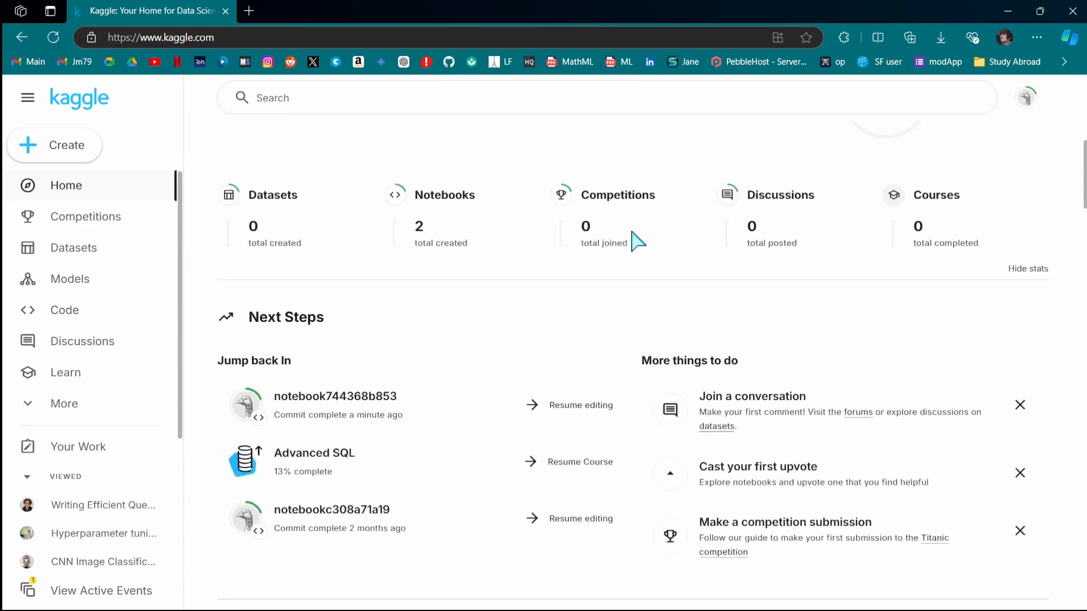